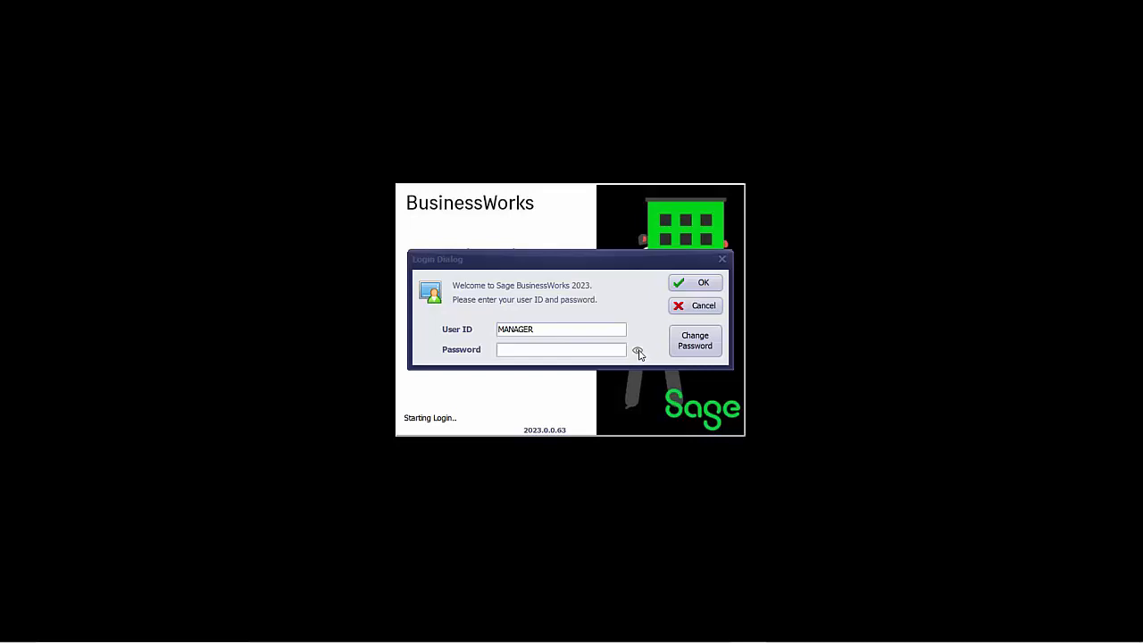
mouse_move(695, 339)
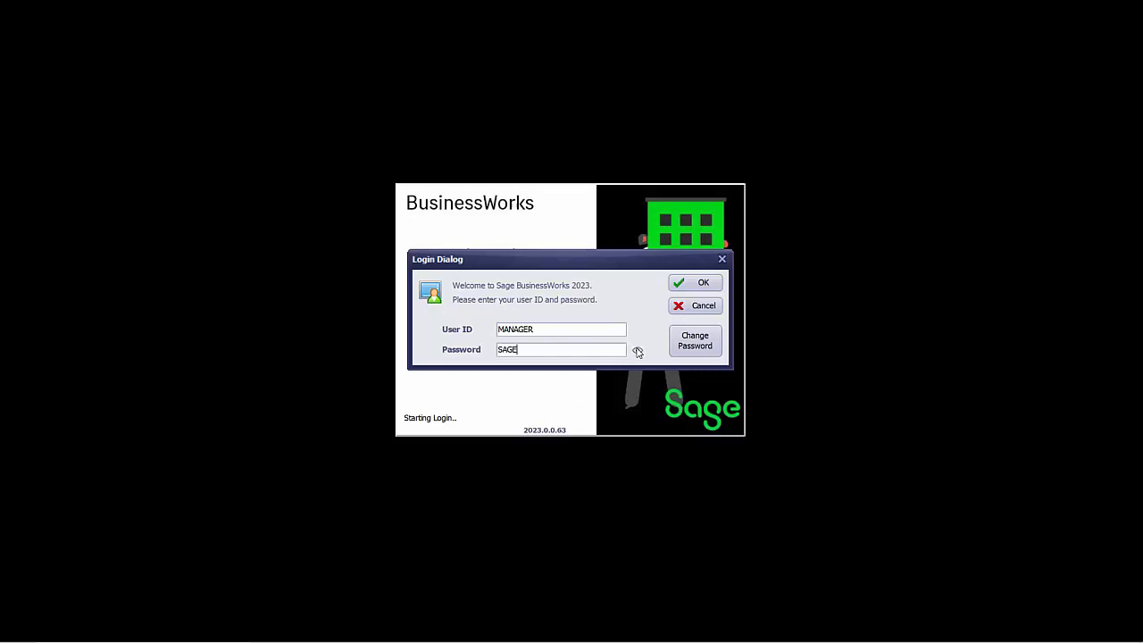
mouse_move(637, 352)
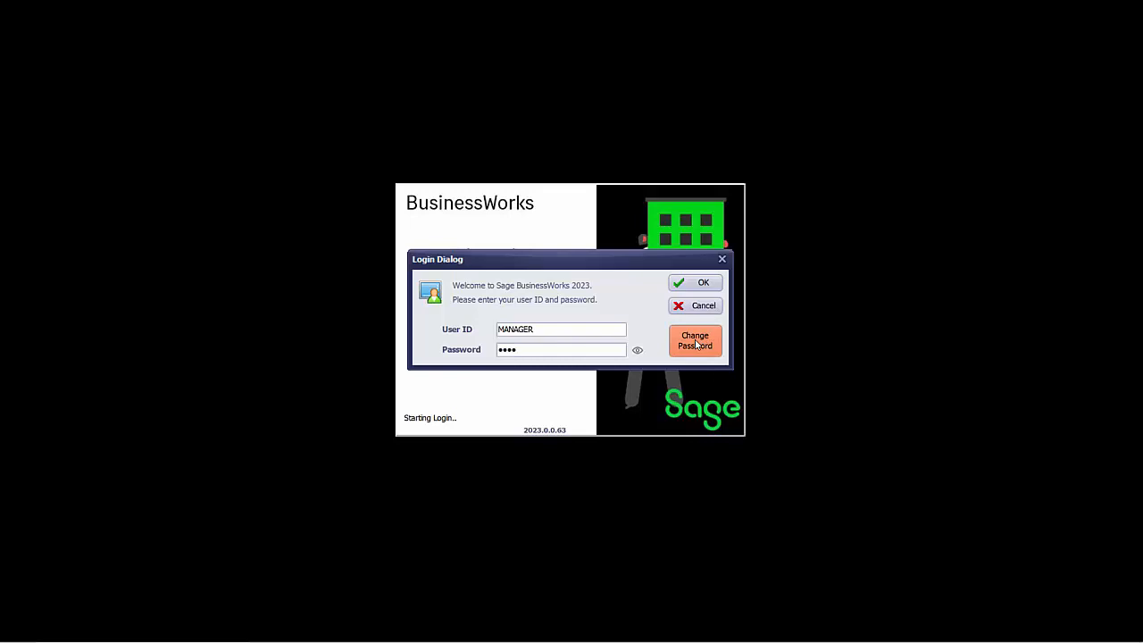
- Change MANAGER's password via Change Password and accept updating the database login to match
left_click(695, 340)
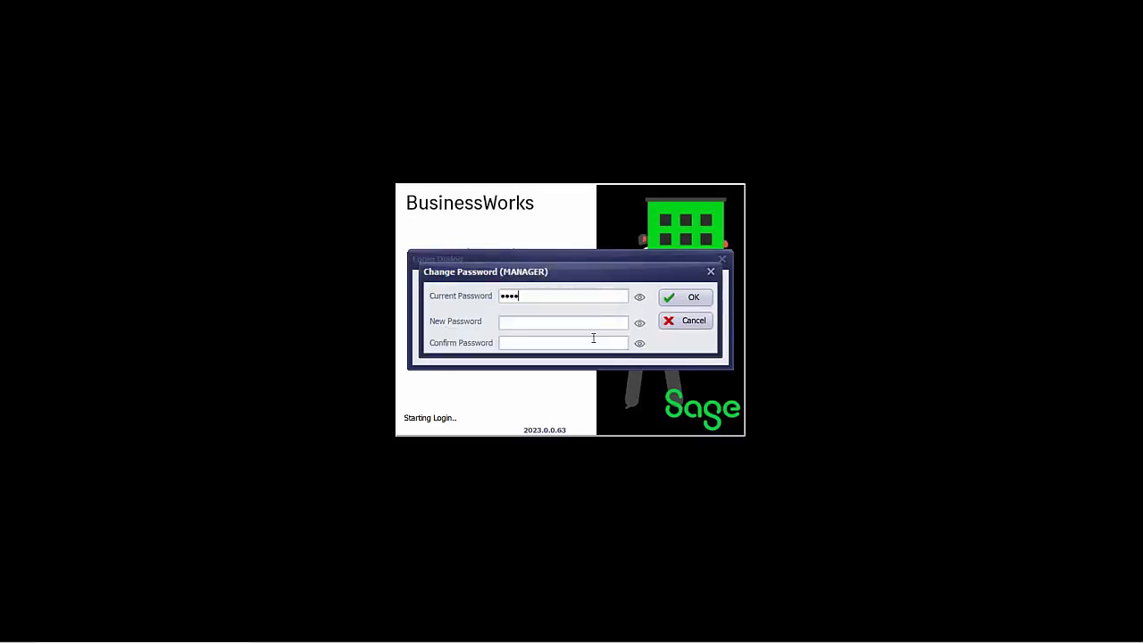
type("••••")
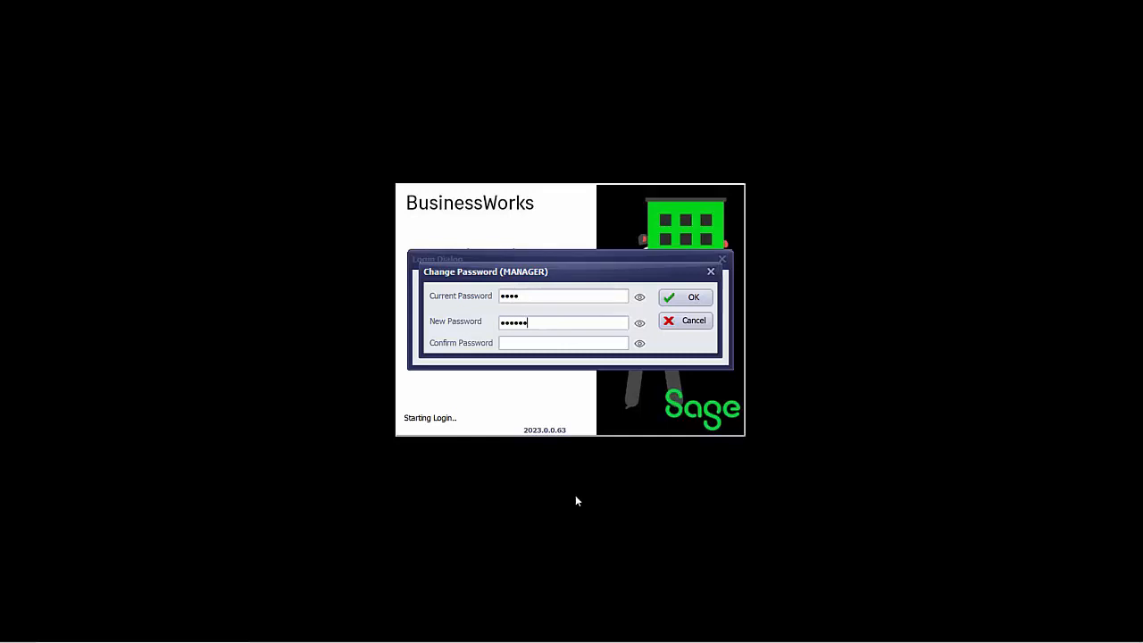
type("•••")
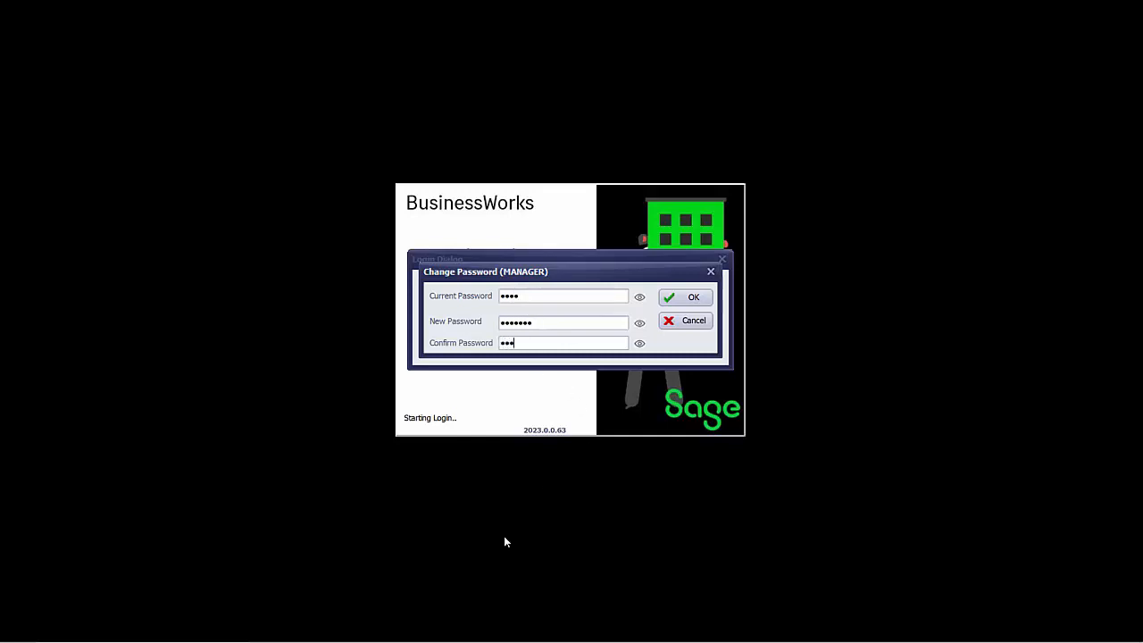
type("••••")
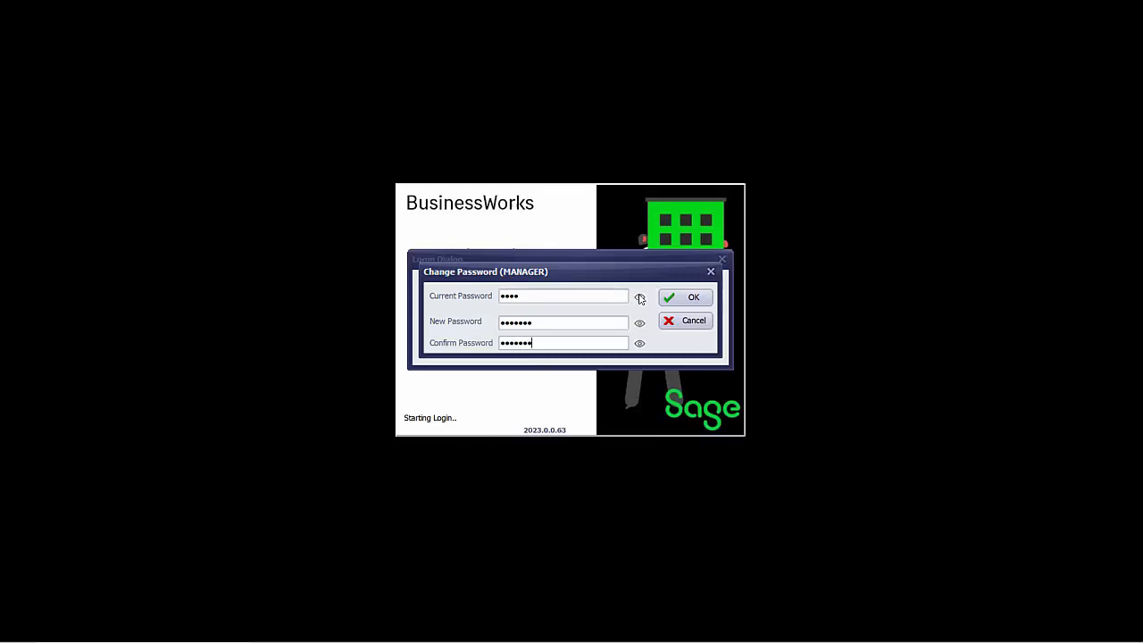
left_click(640, 297)
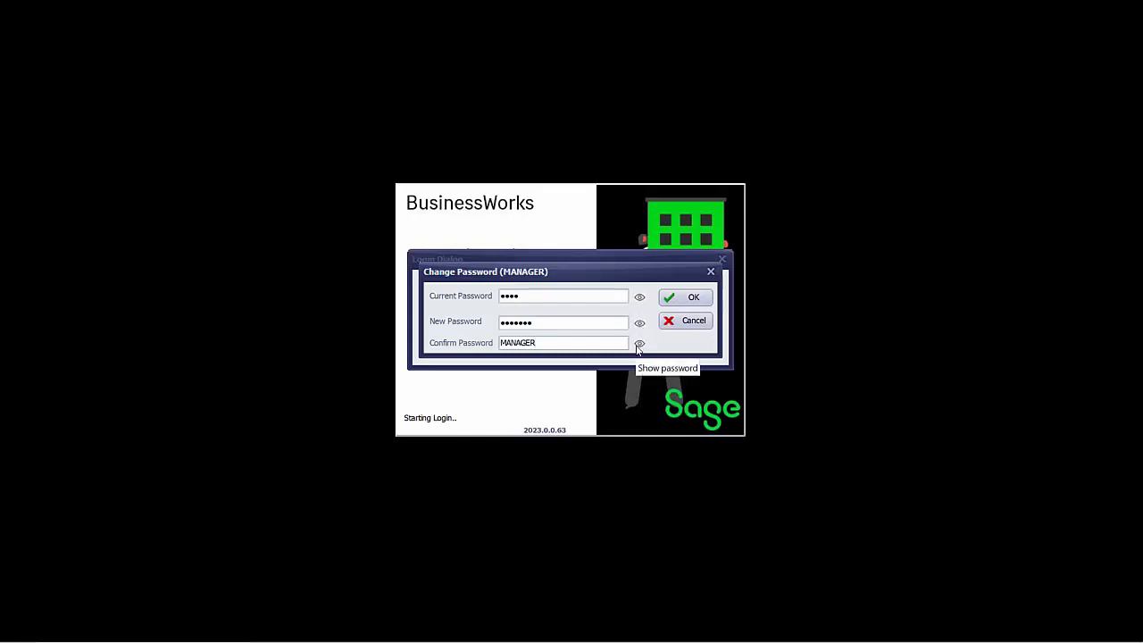
left_click(685, 296)
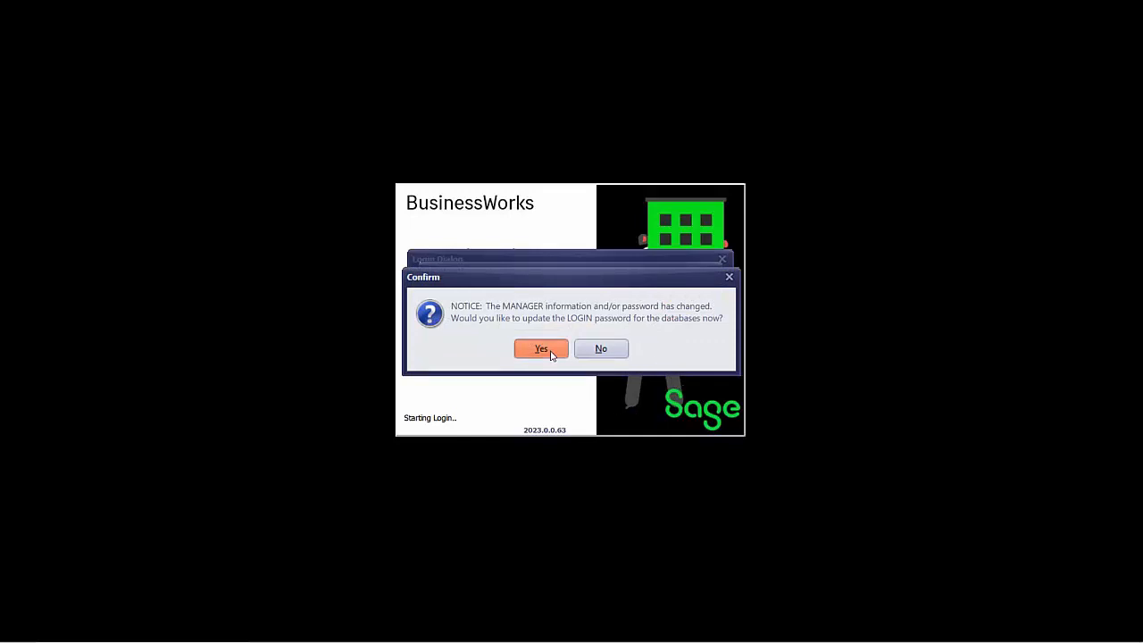
left_click(540, 348)
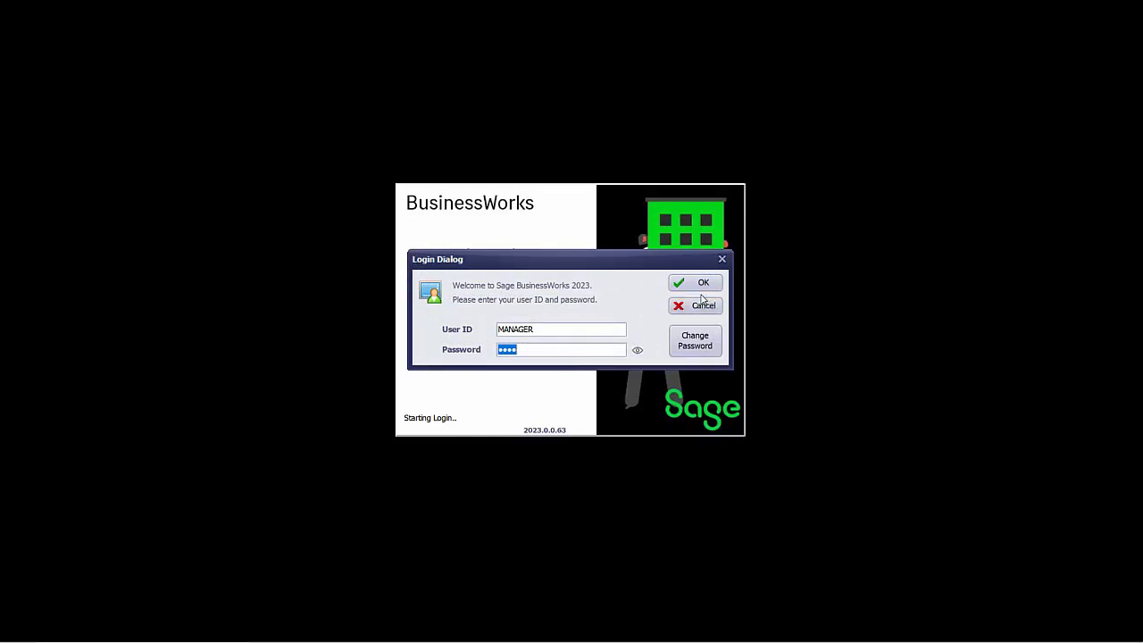
- Enter the new MANAGER password, verify it with the eye icon, and sign in to the welcome page
type("••••")
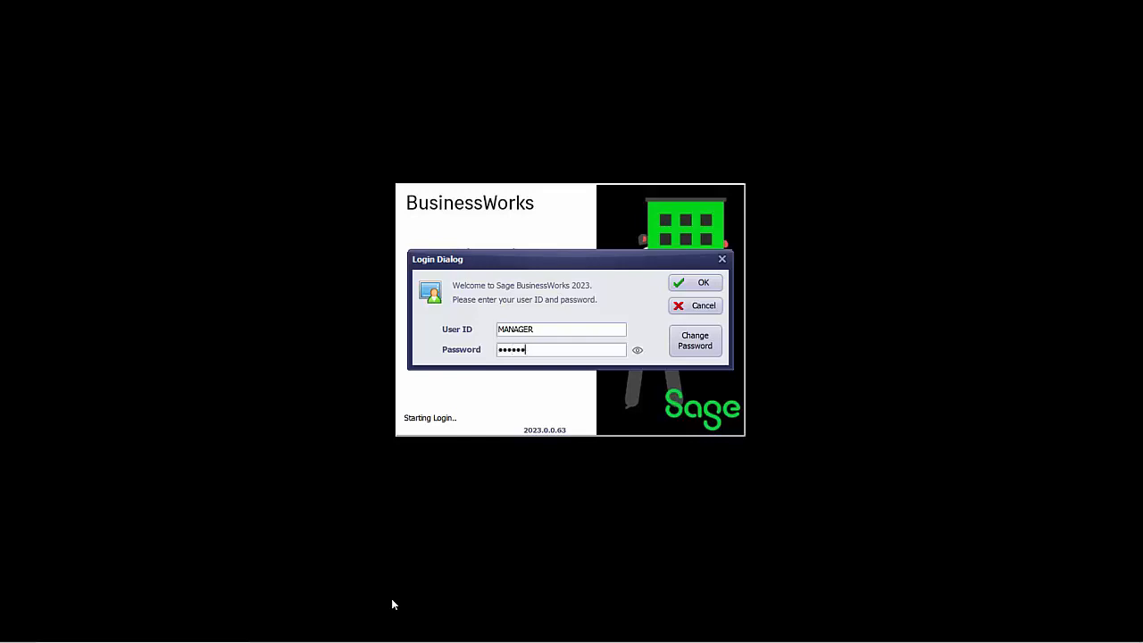
left_click(636, 350)
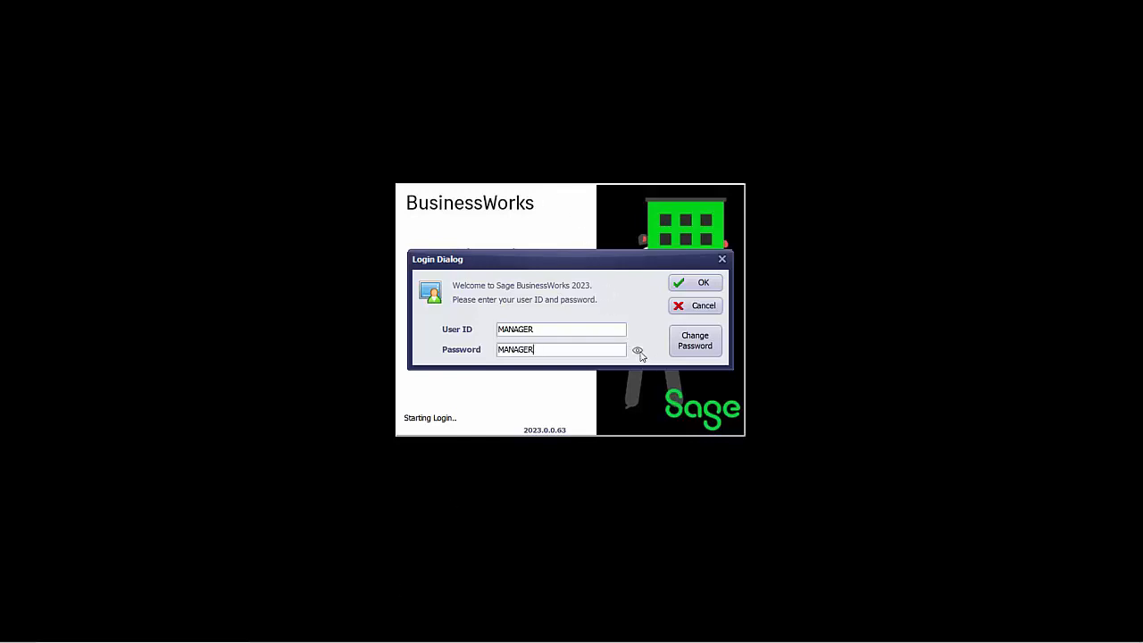
left_click(695, 282)
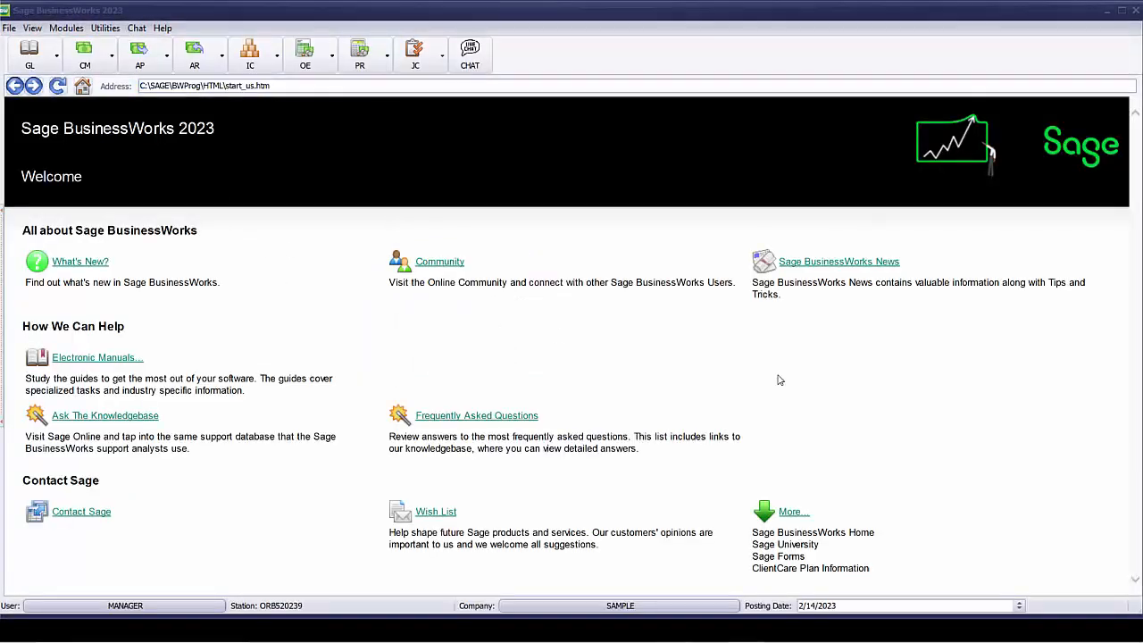
mouse_move(818, 393)
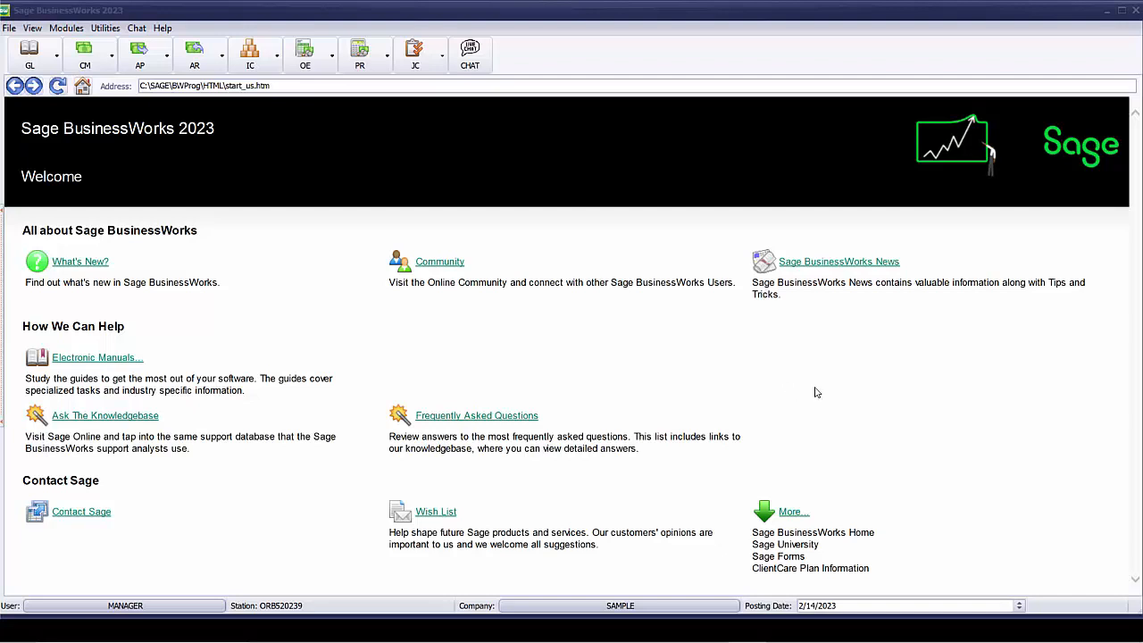
mouse_move(793, 400)
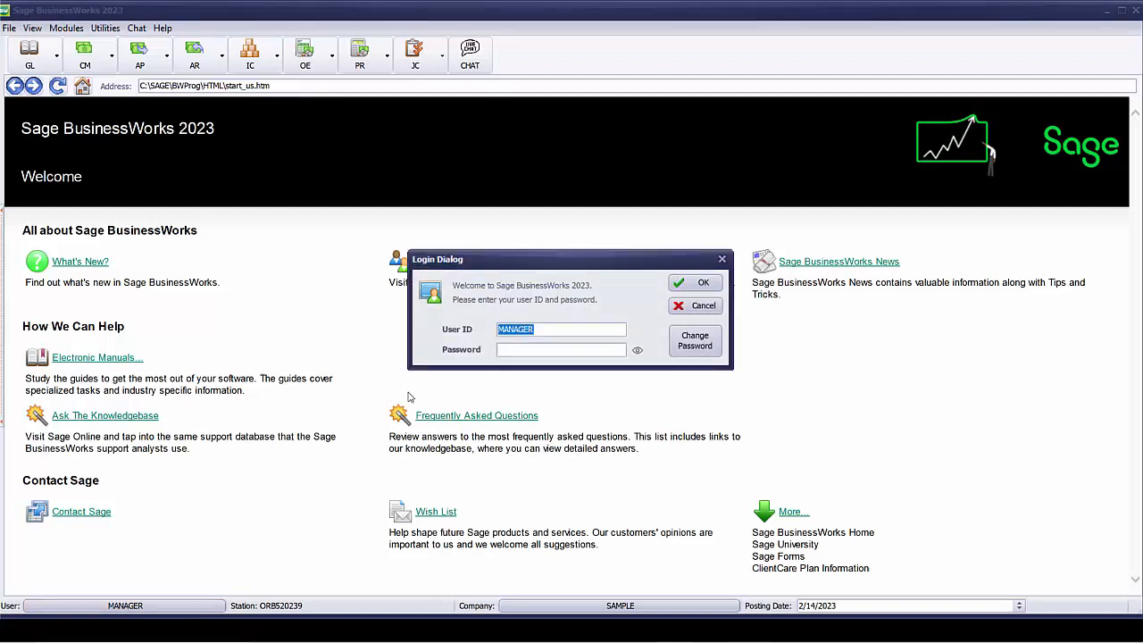
type("LINDA")
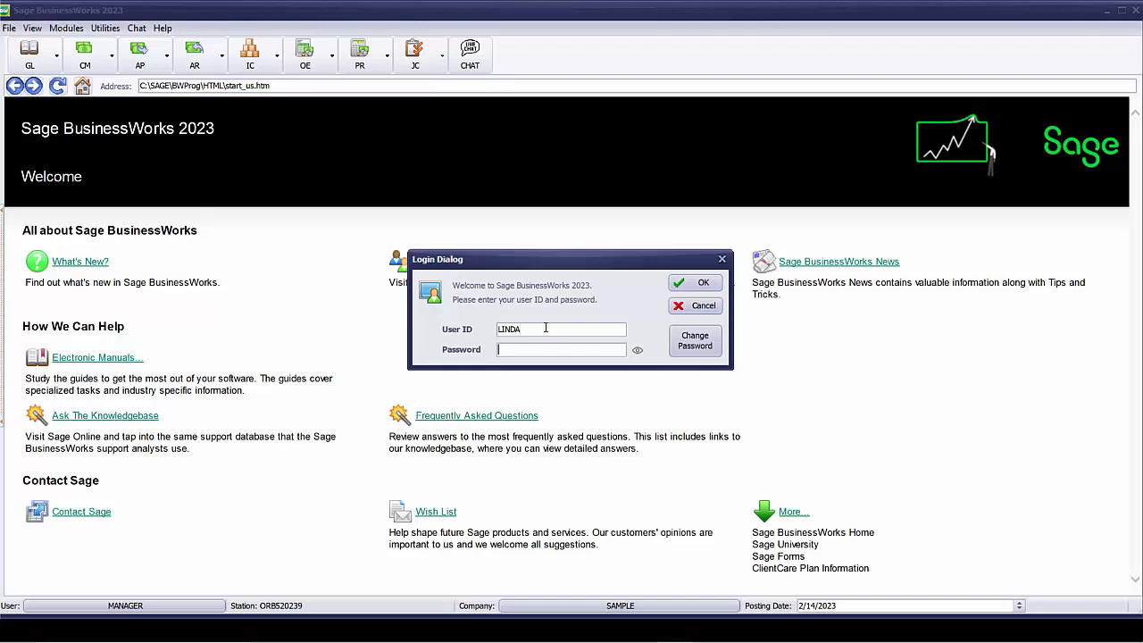
type("•••••")
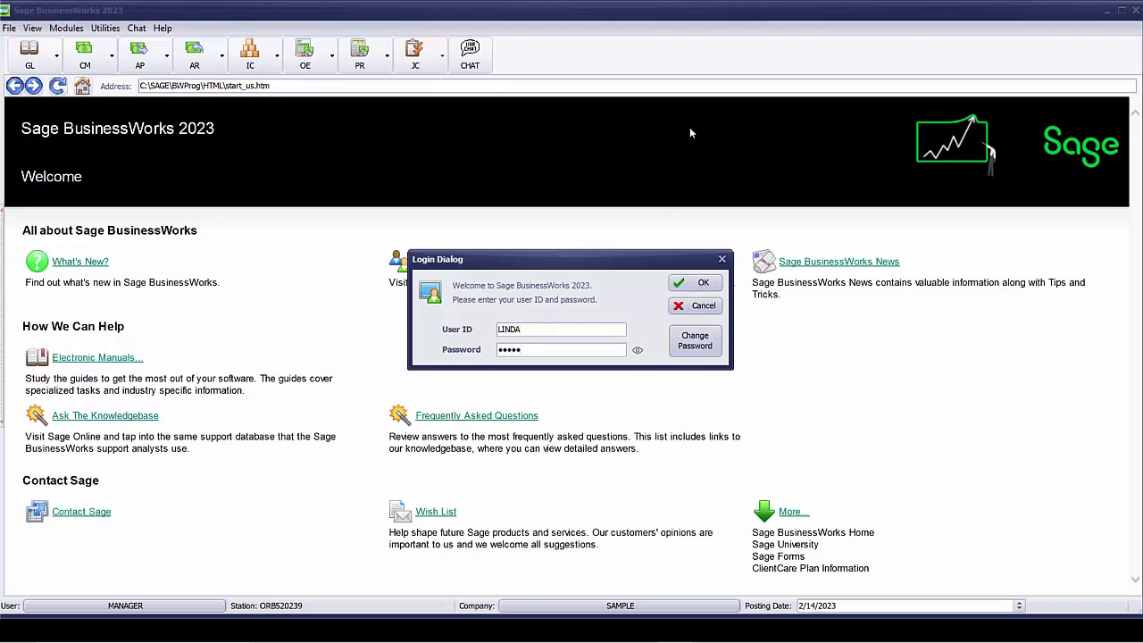
left_click(636, 349)
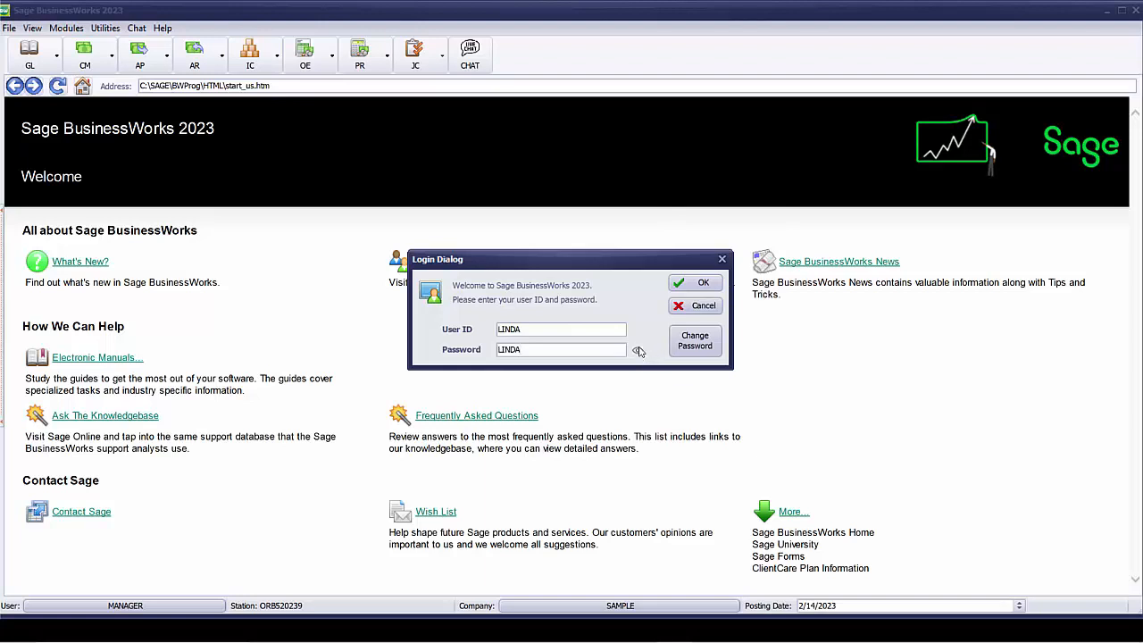
left_click(694, 282)
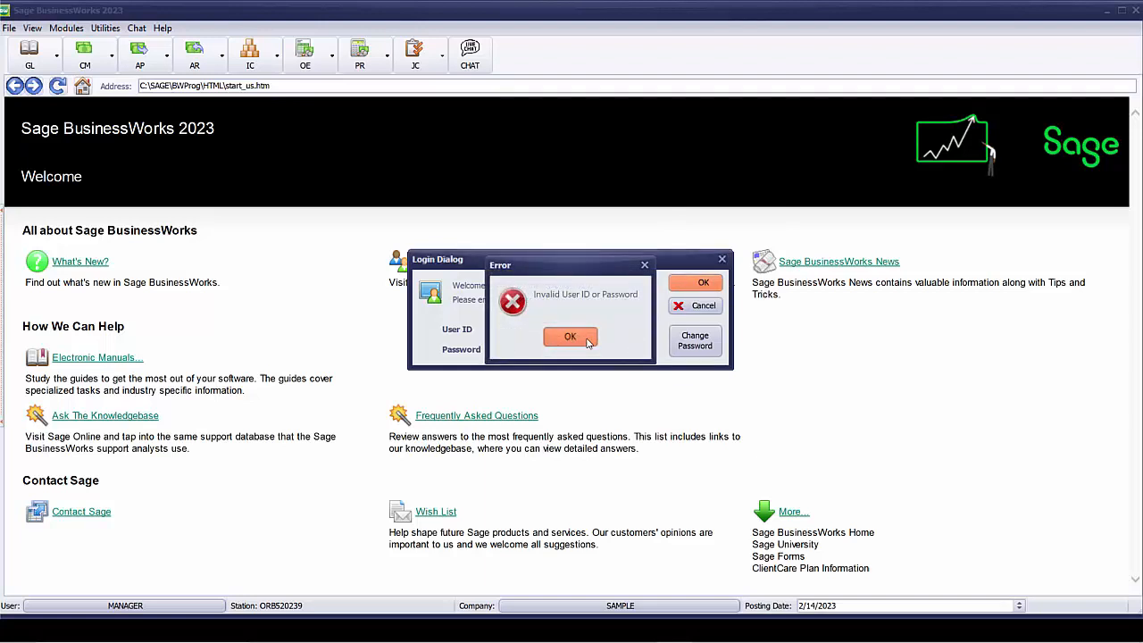
left_click(570, 336)
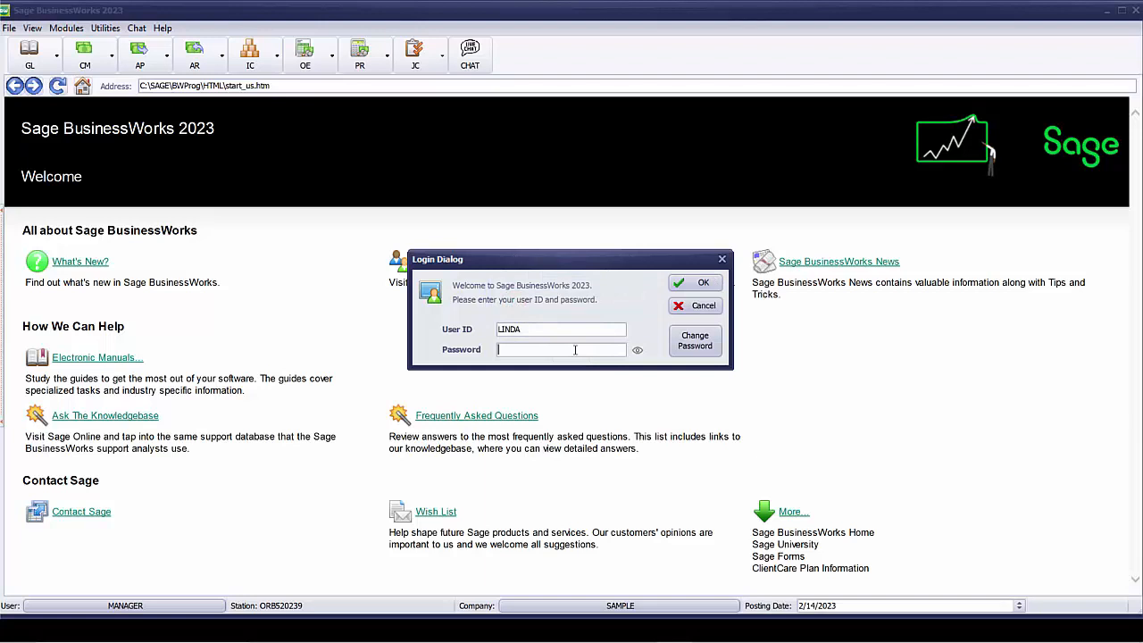
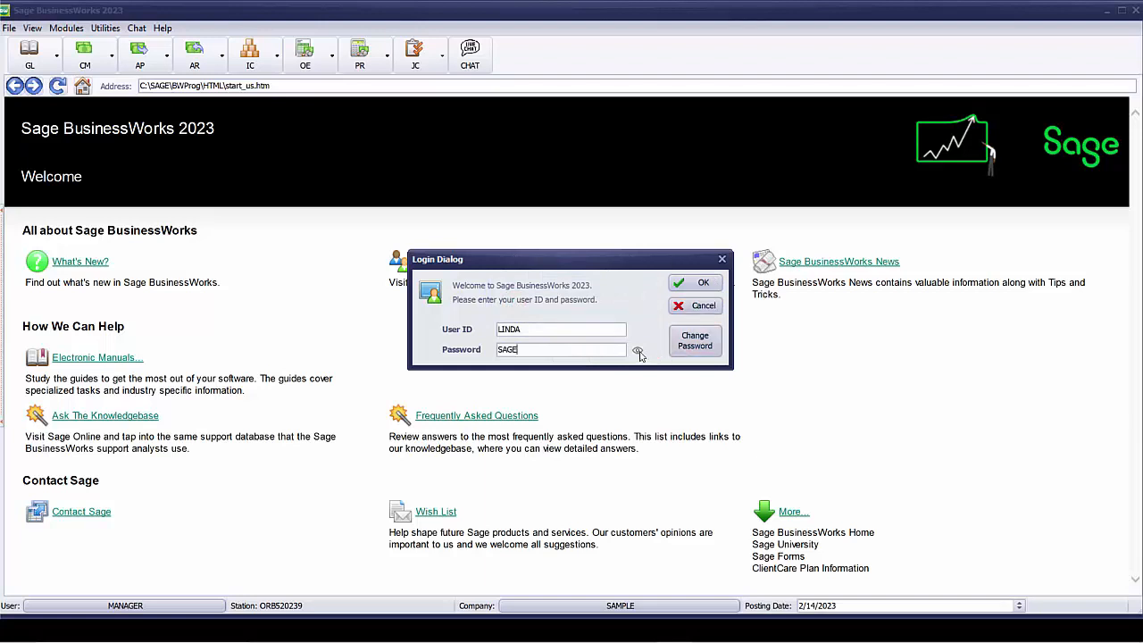
left_click(695, 283)
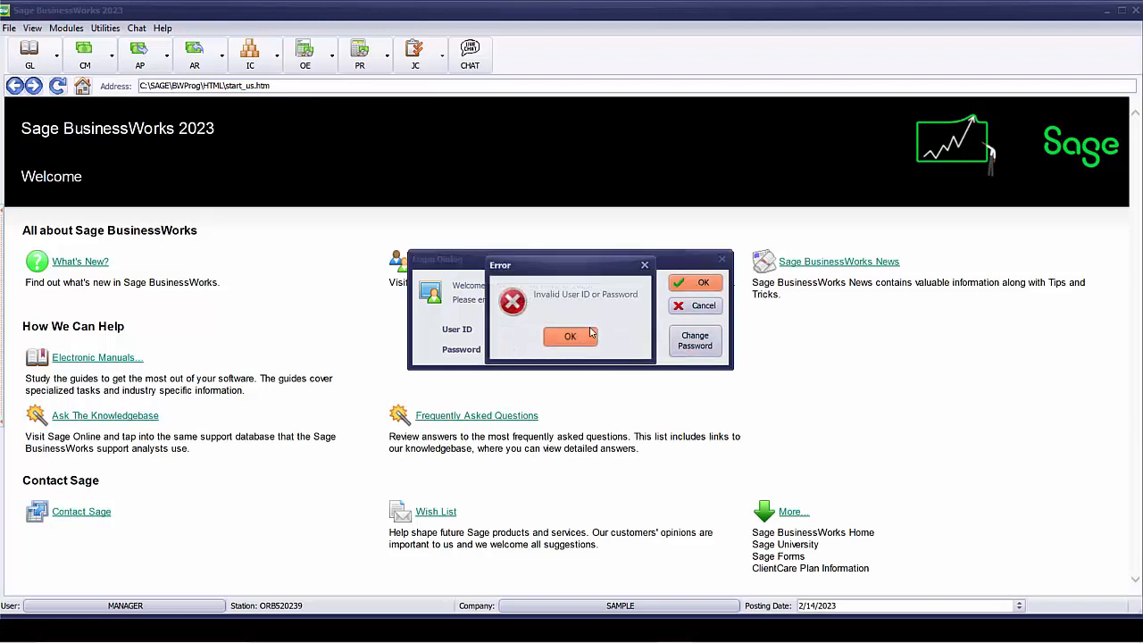
left_click(570, 336)
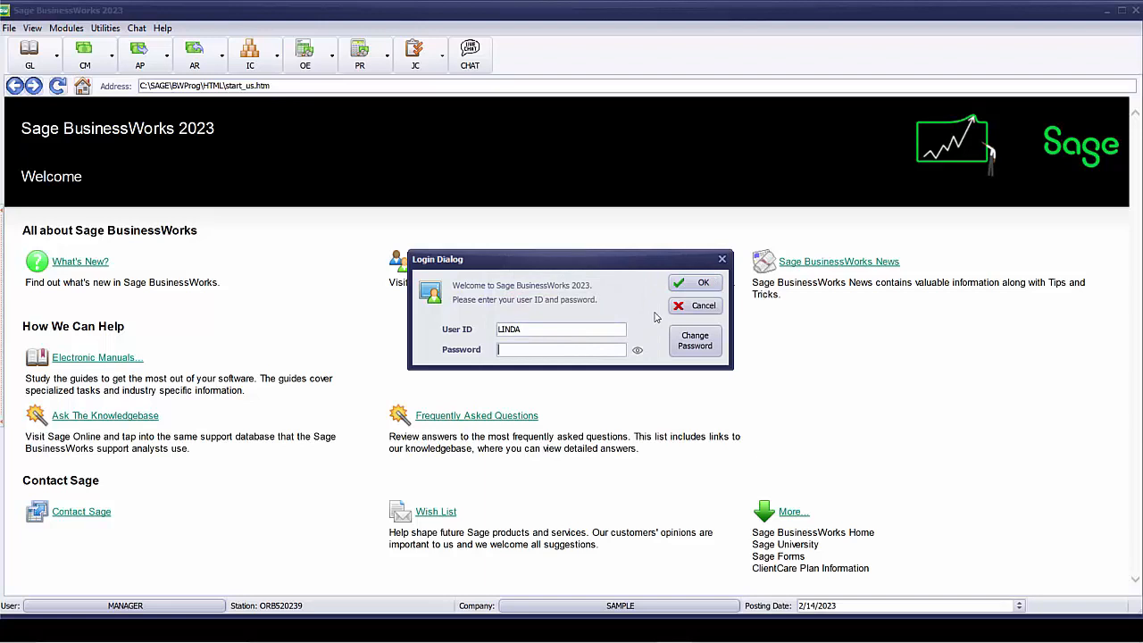
mouse_move(695, 342)
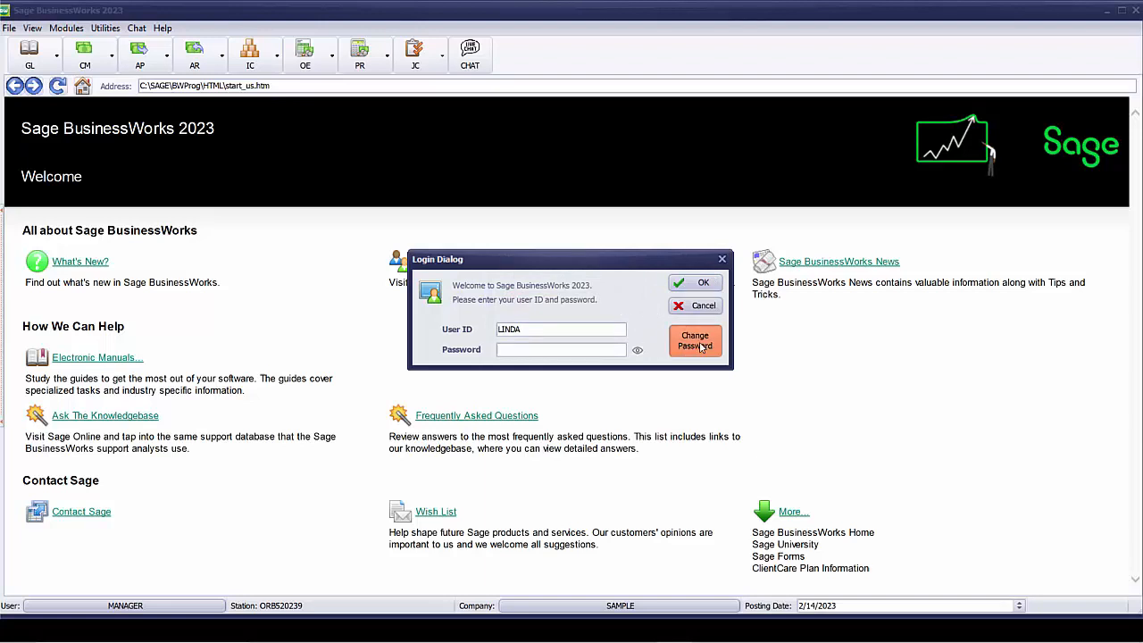
- Submit a password change for LINDA and dismiss the 'Invalid User ID or Current Password' error
left_click(695, 341)
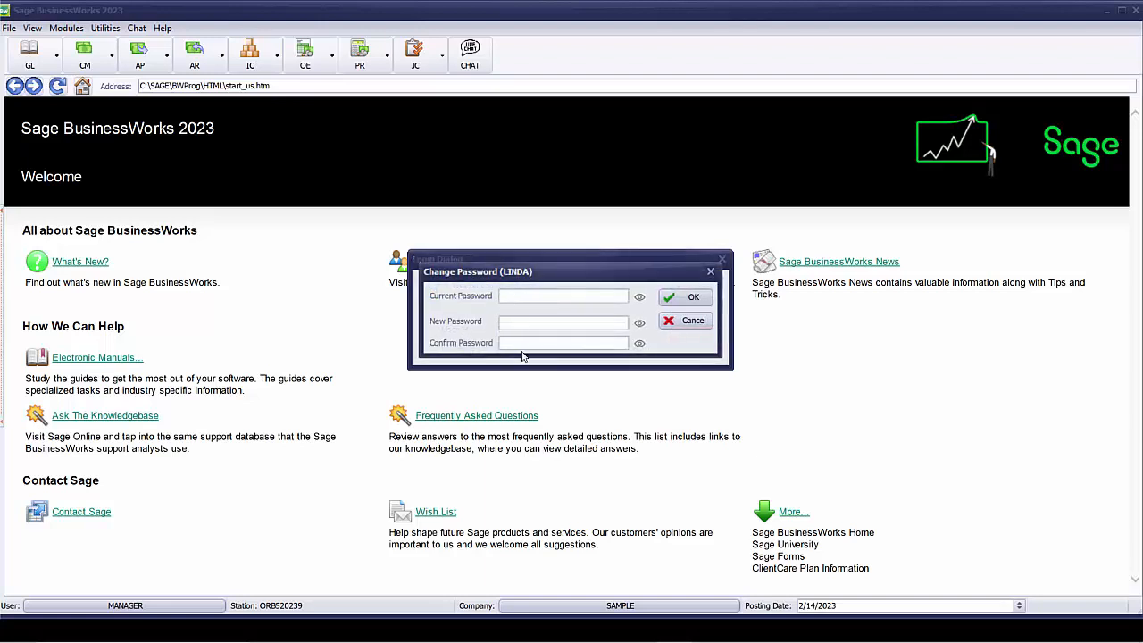
type("•••••")
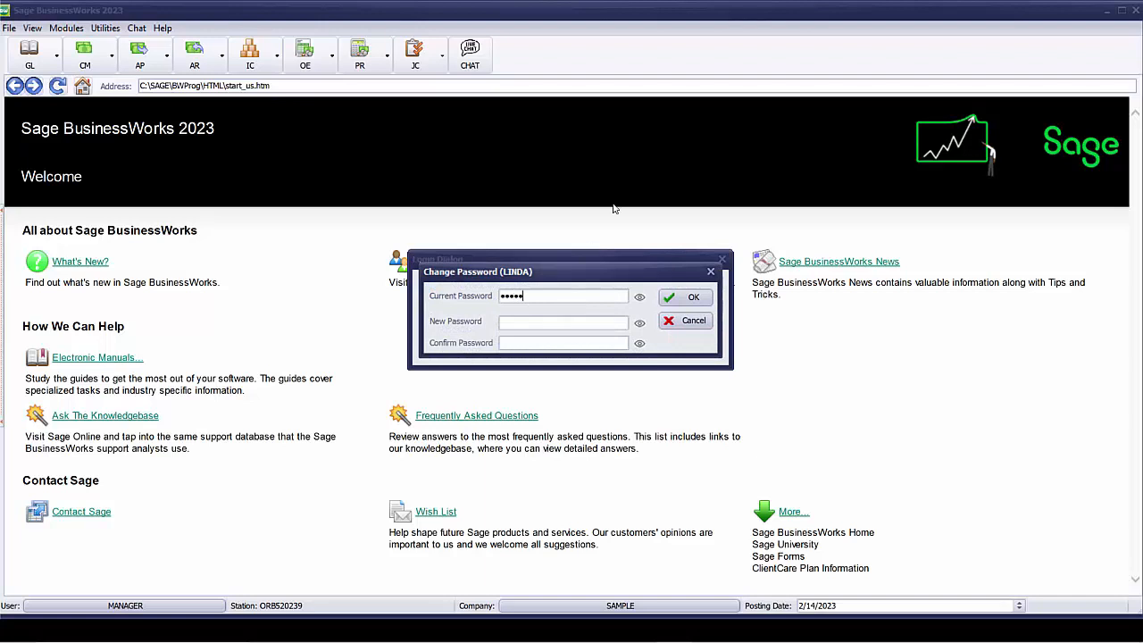
type("••••")
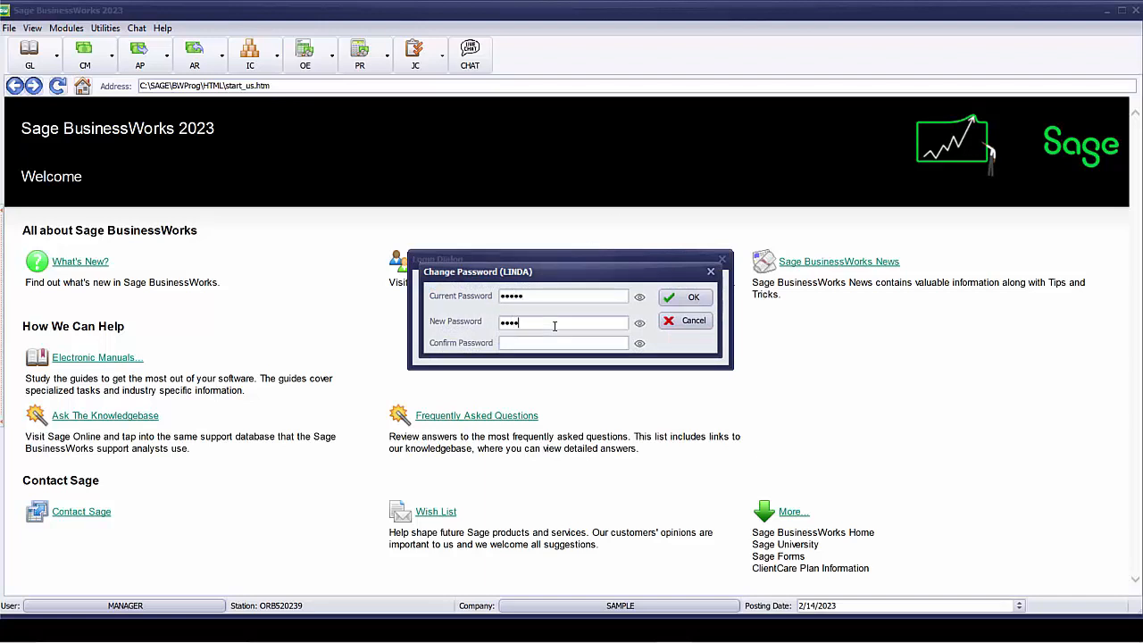
type("••••")
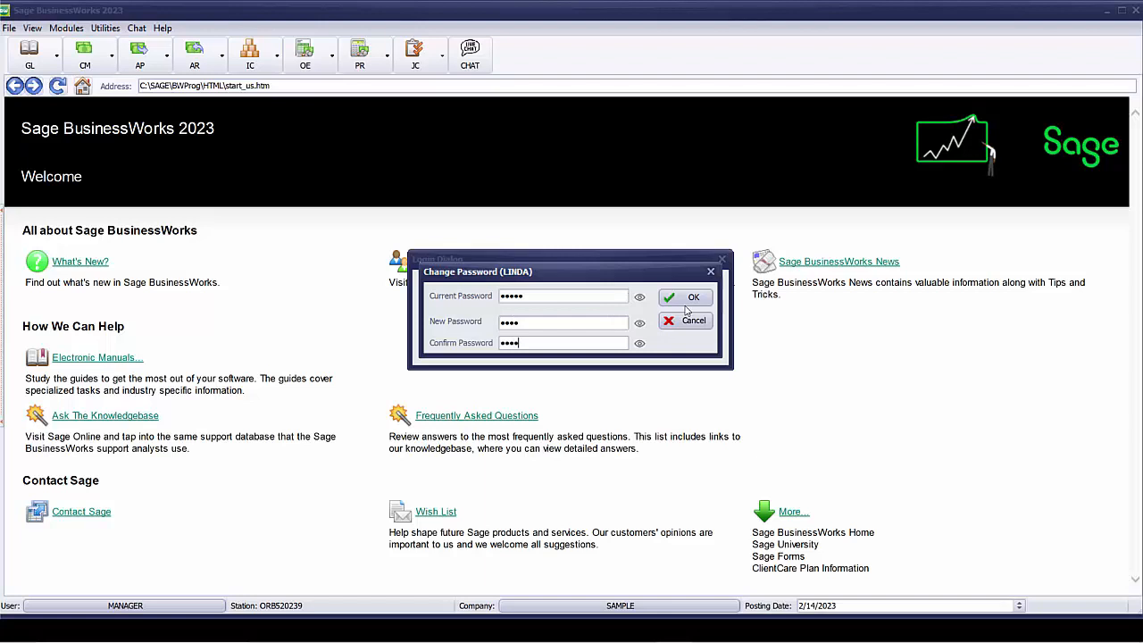
left_click(686, 296)
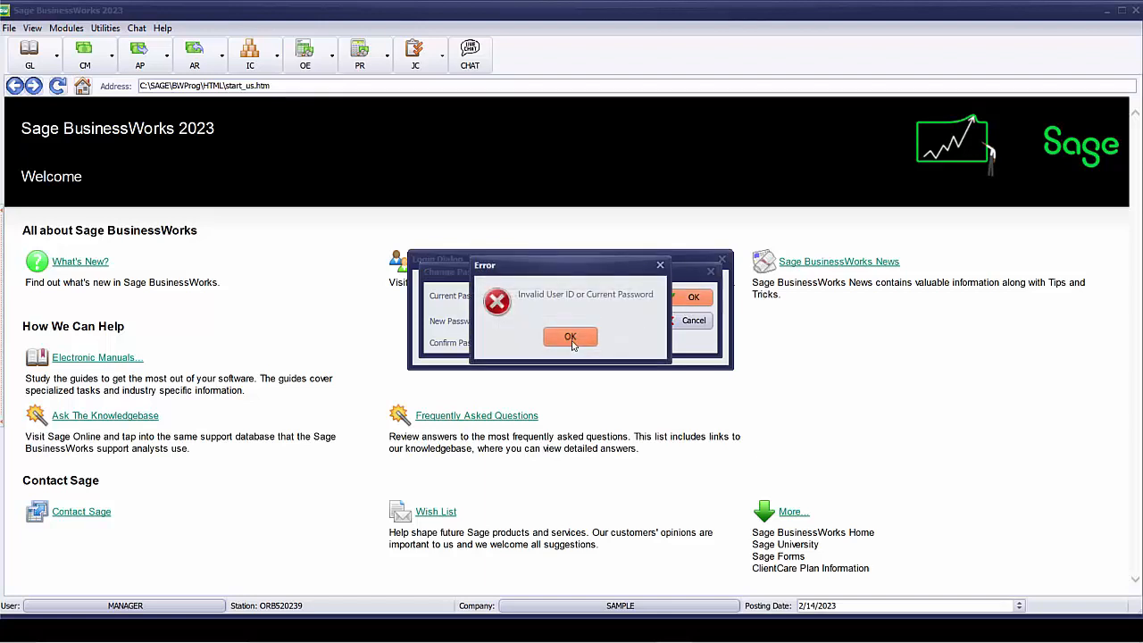
left_click(569, 336)
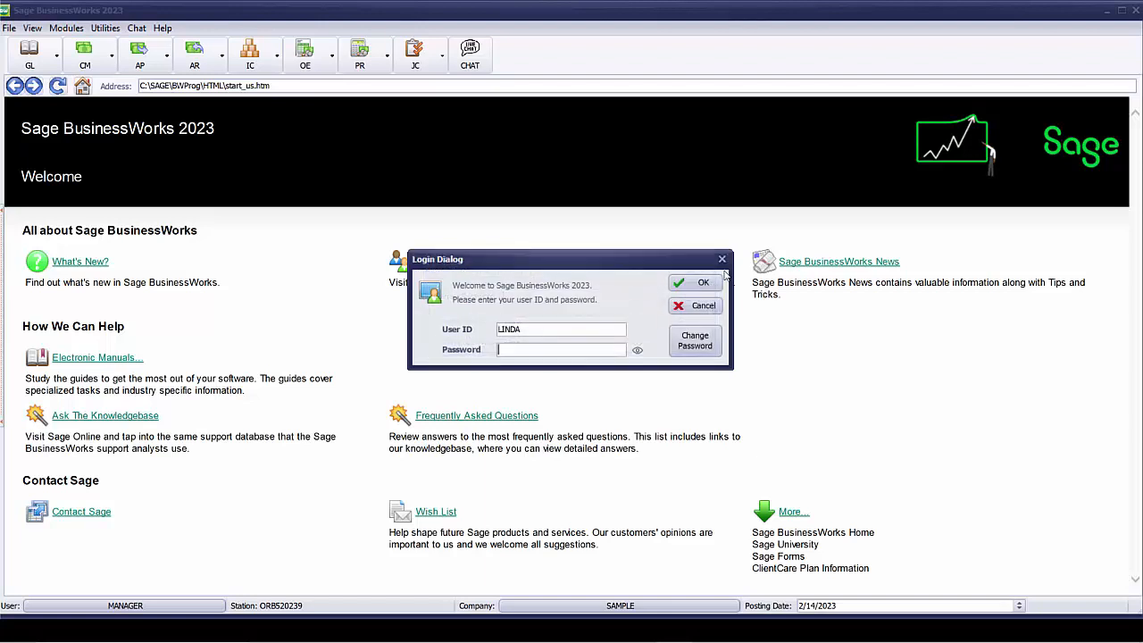
mouse_move(722, 259)
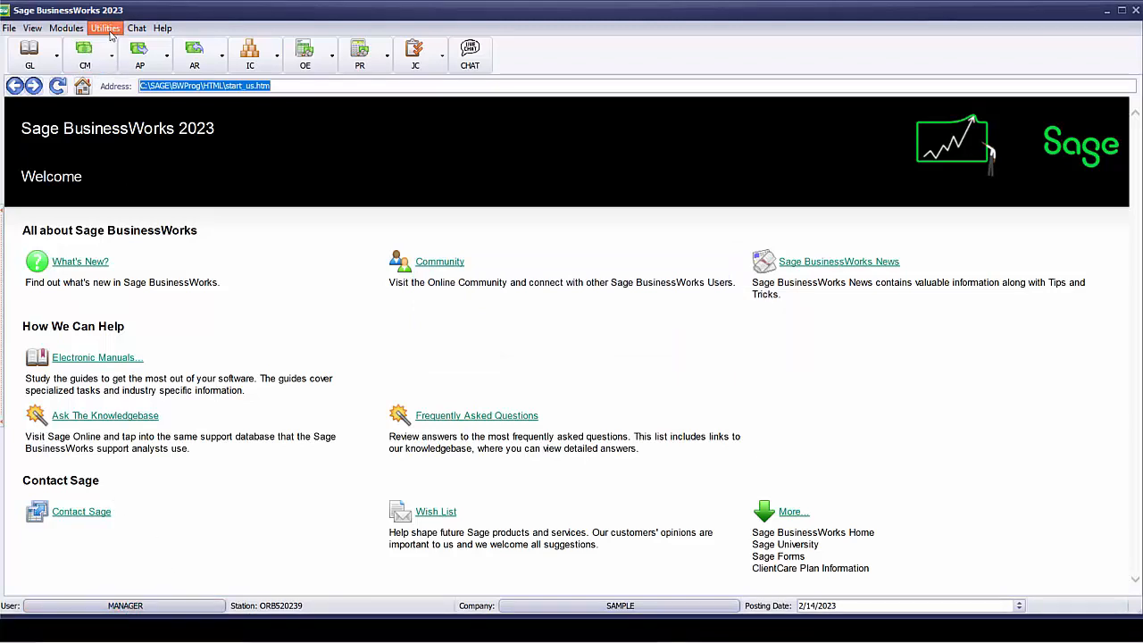
- In Maintain Users, reveal the MANAGER account's stored password characters
left_click(104, 28)
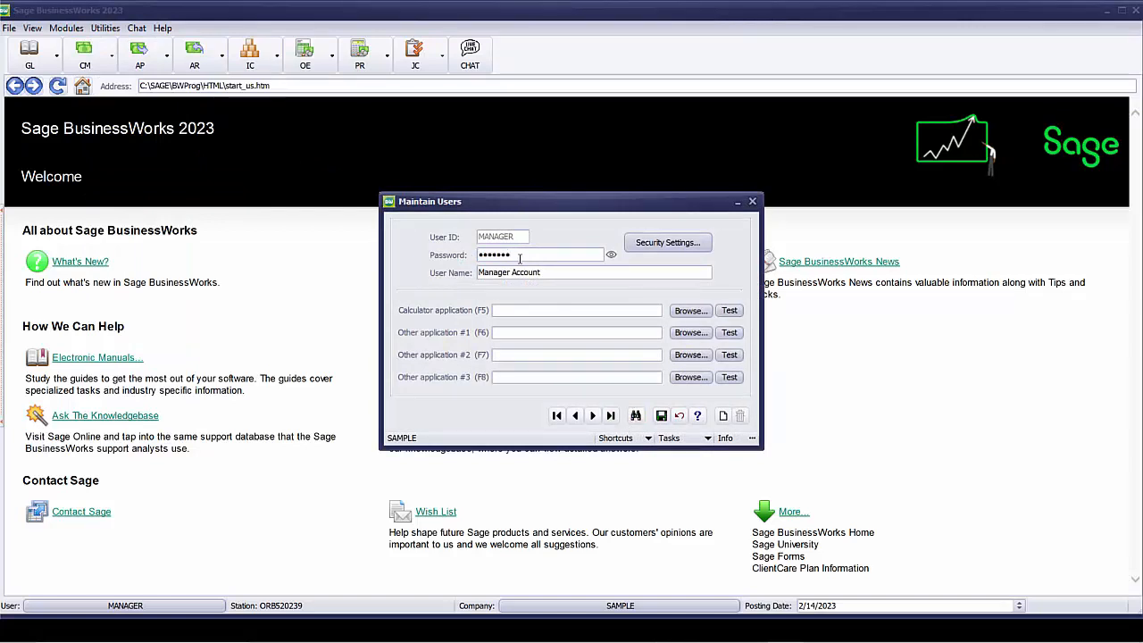
left_click(611, 255)
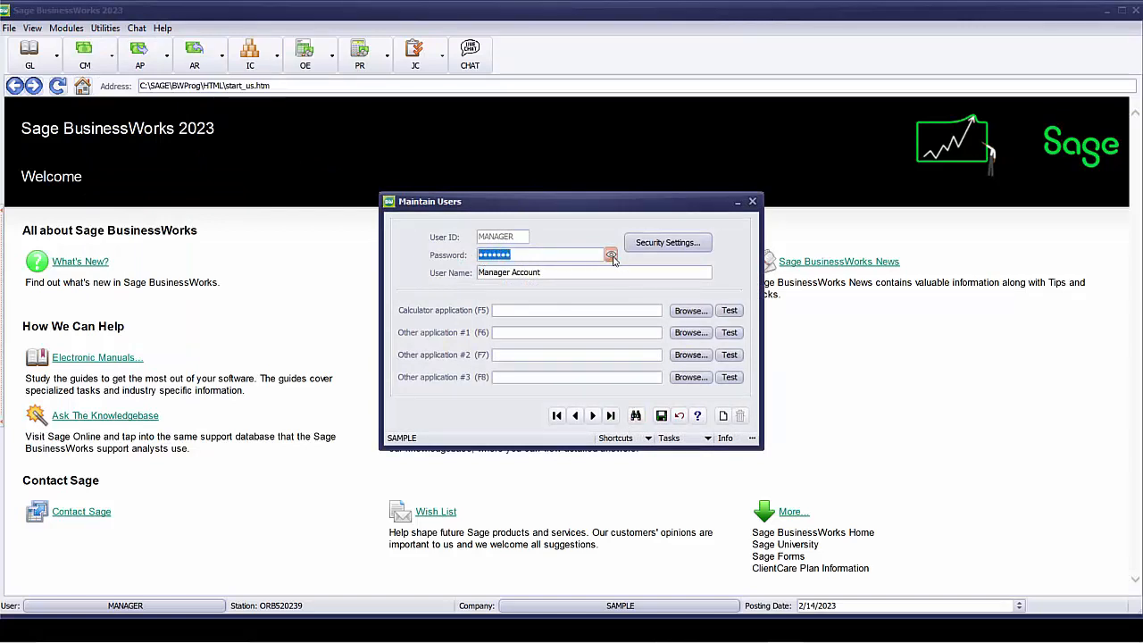
left_click(611, 256)
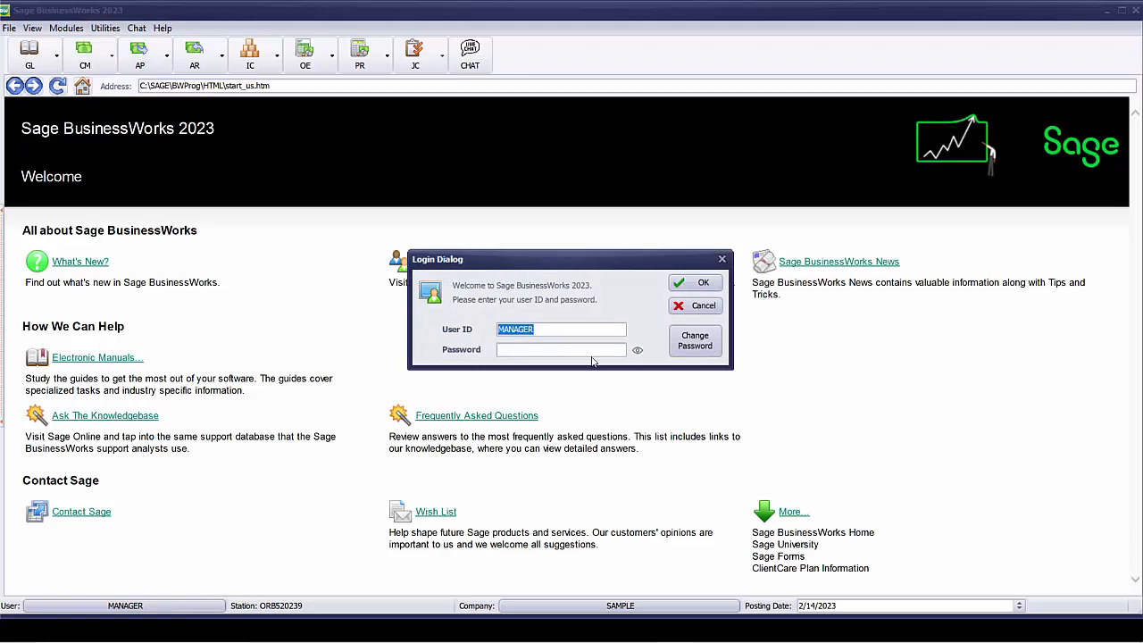
- Enter LINDA as user ID and set her new password with matching confirmation
type("LINDA")
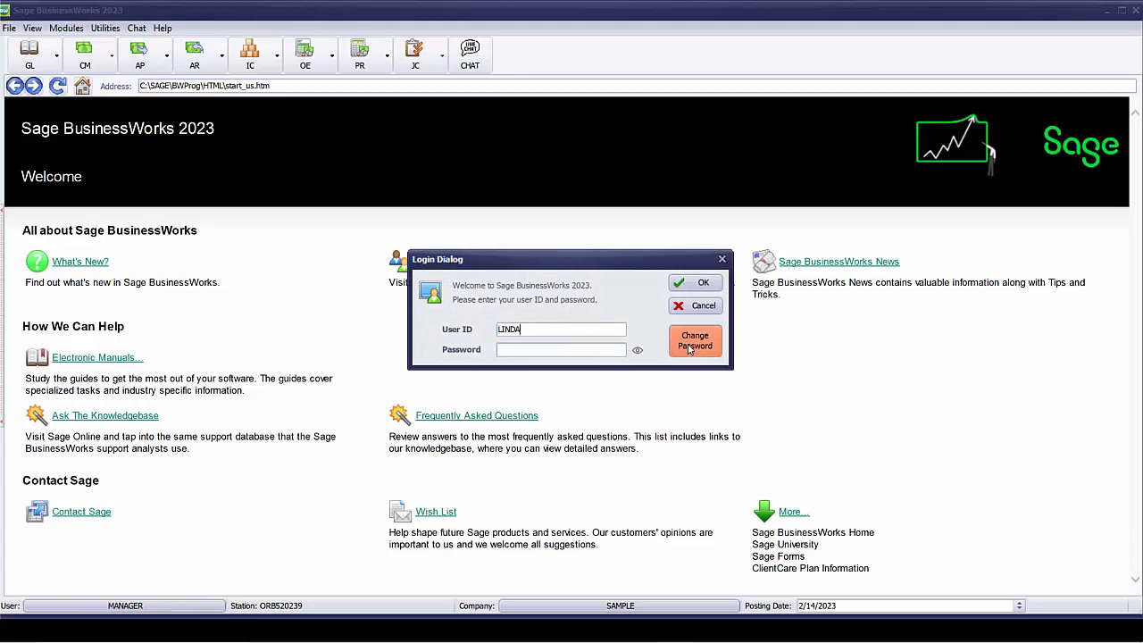
left_click(695, 341)
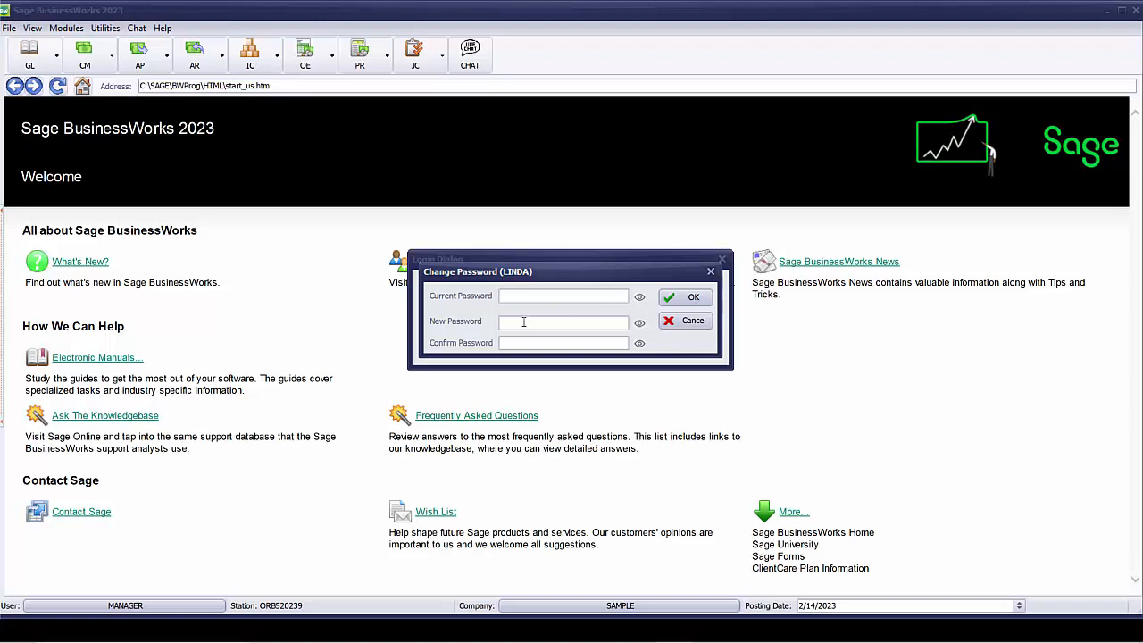
type("•••••")
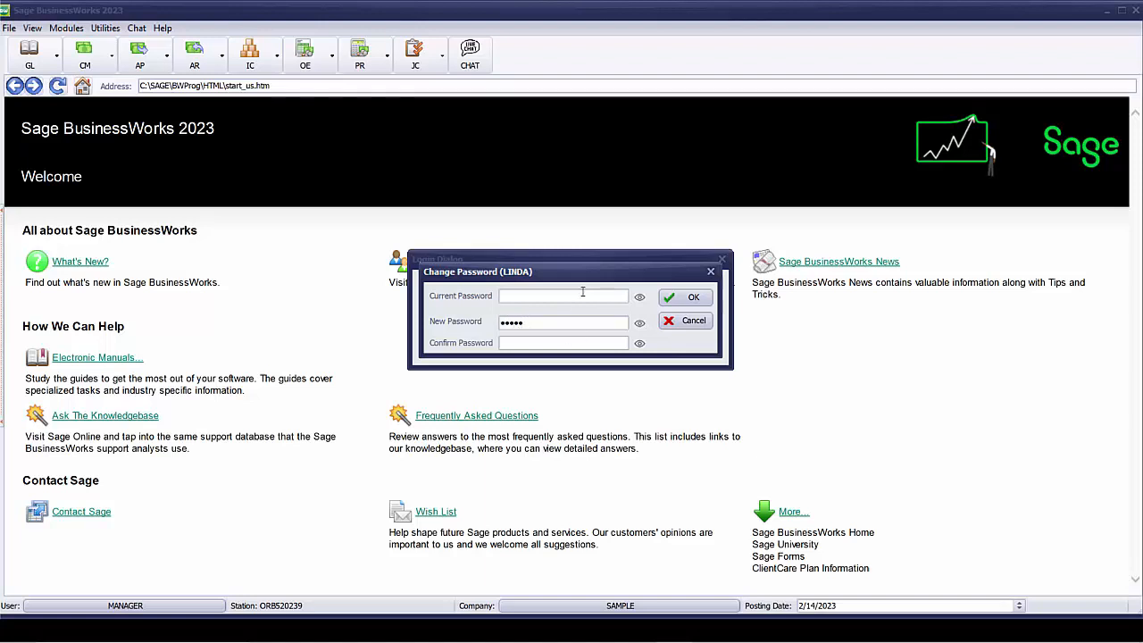
type("•••••")
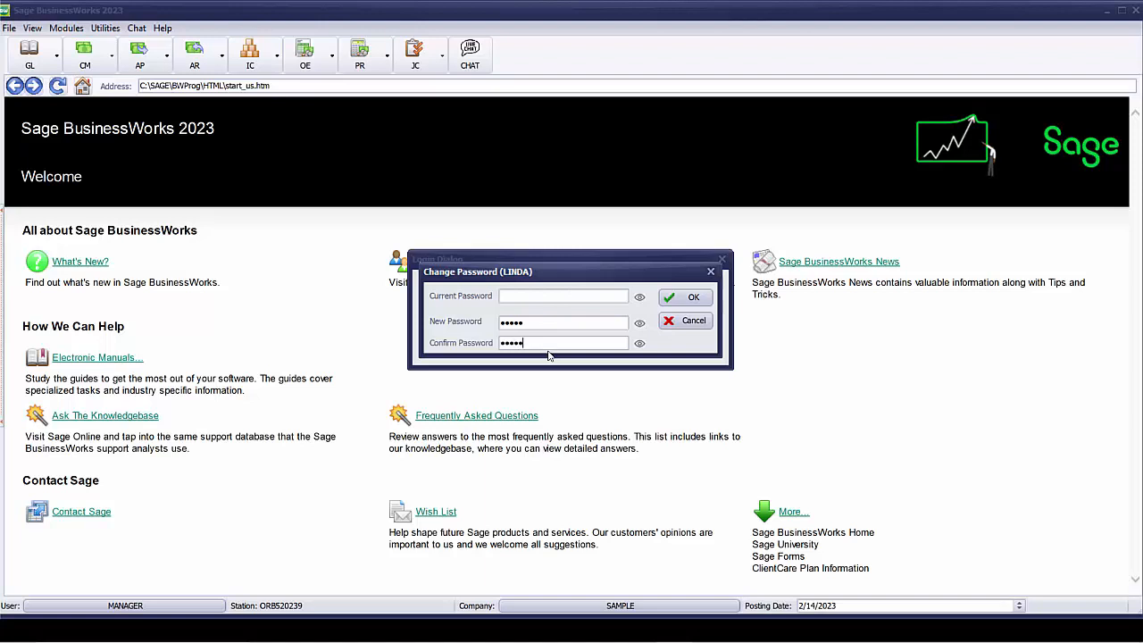
left_click(640, 322)
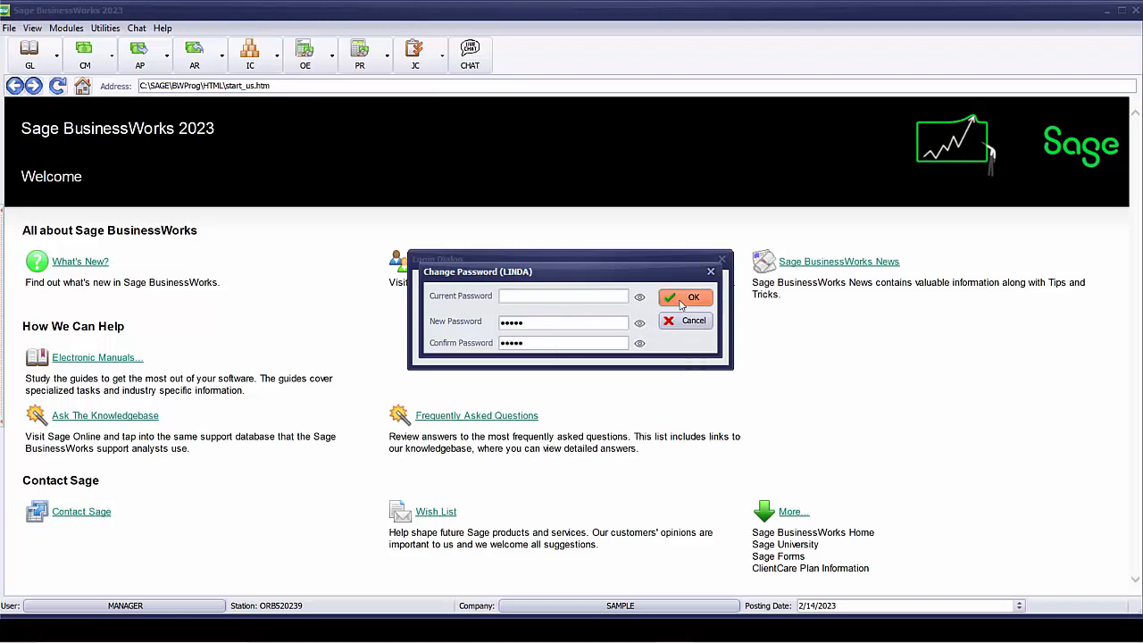
left_click(686, 296)
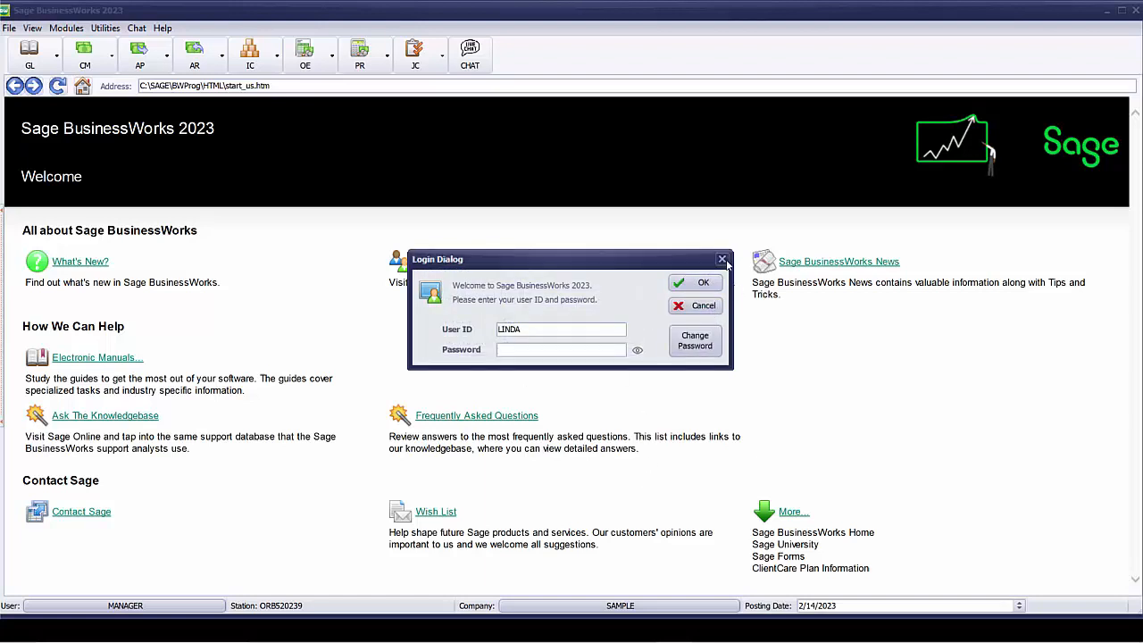
- Sign in as LINDA with her new password, reaching the welcome start page
type("••••")
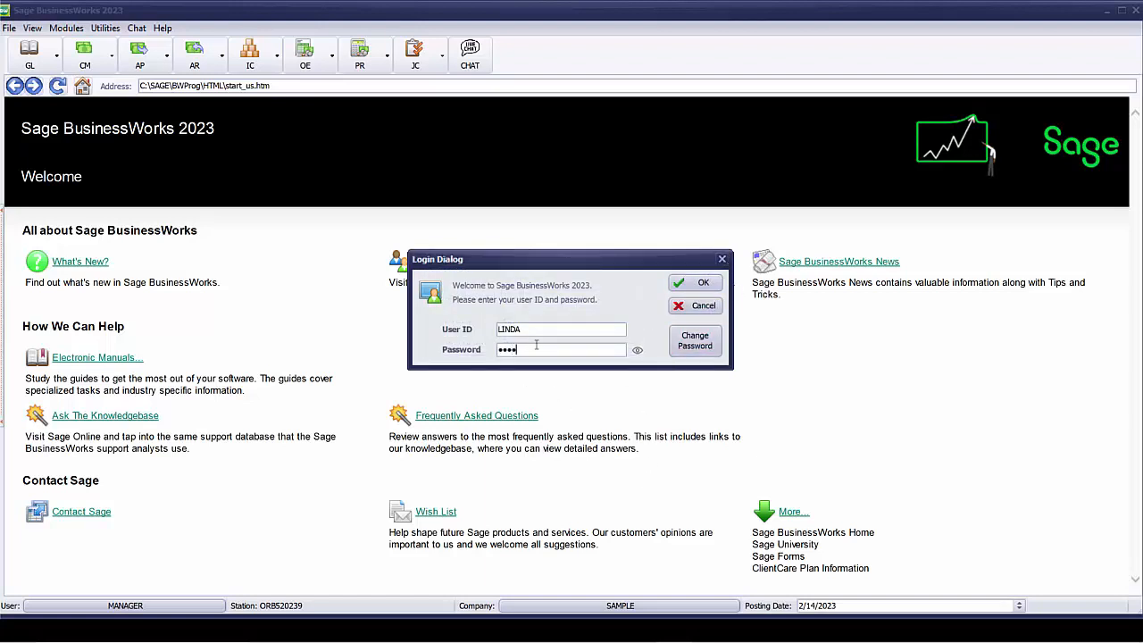
left_click(695, 282)
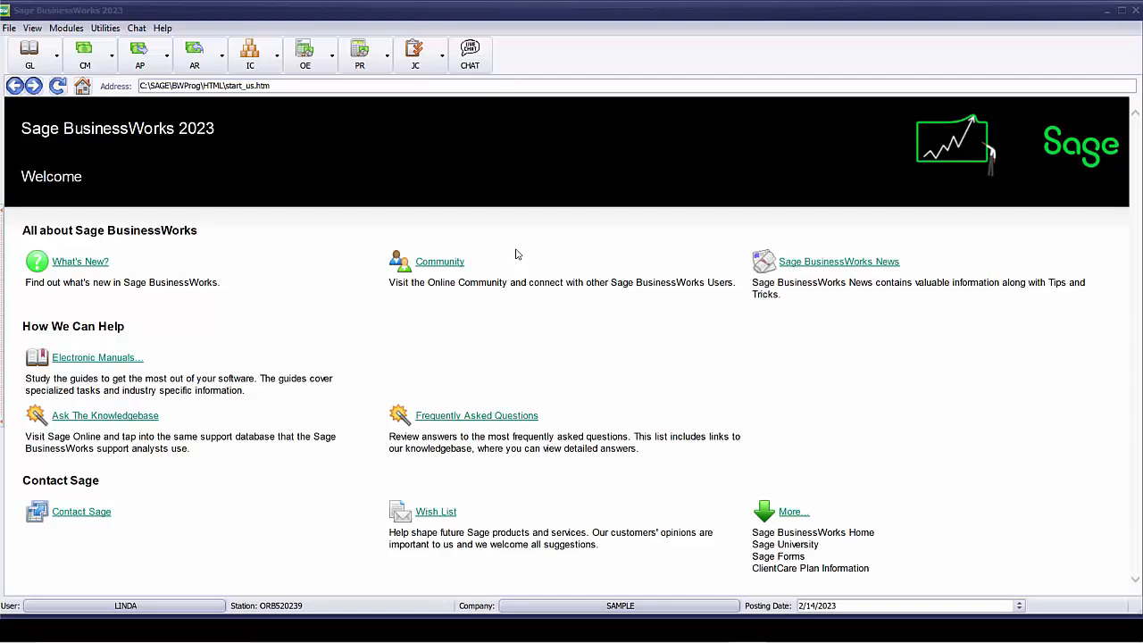
left_click(106, 29)
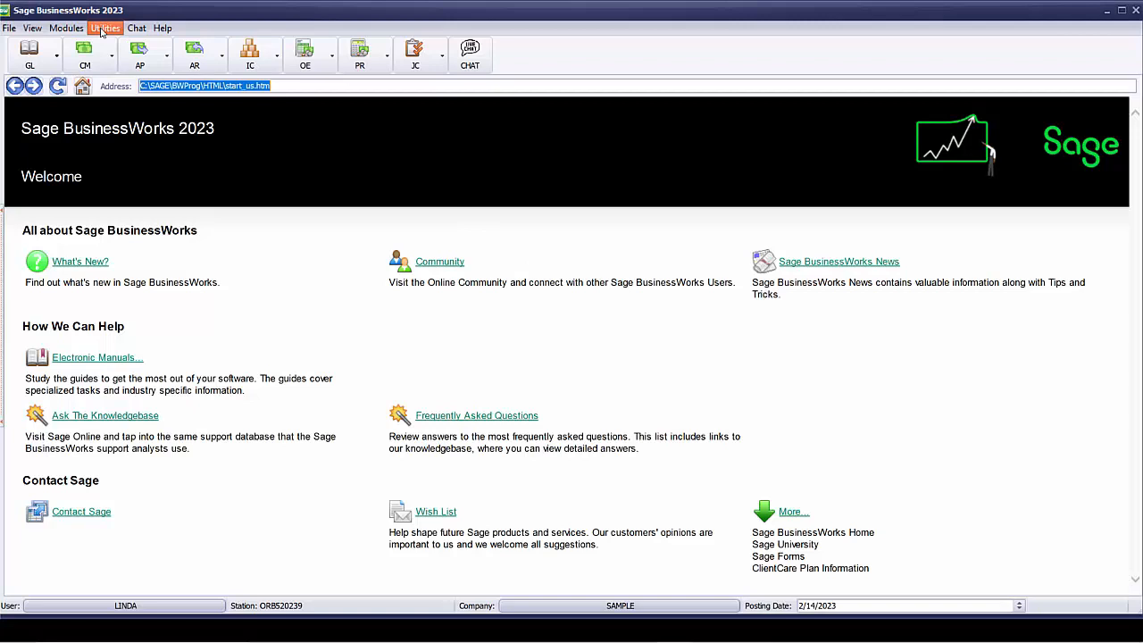
left_click(107, 29)
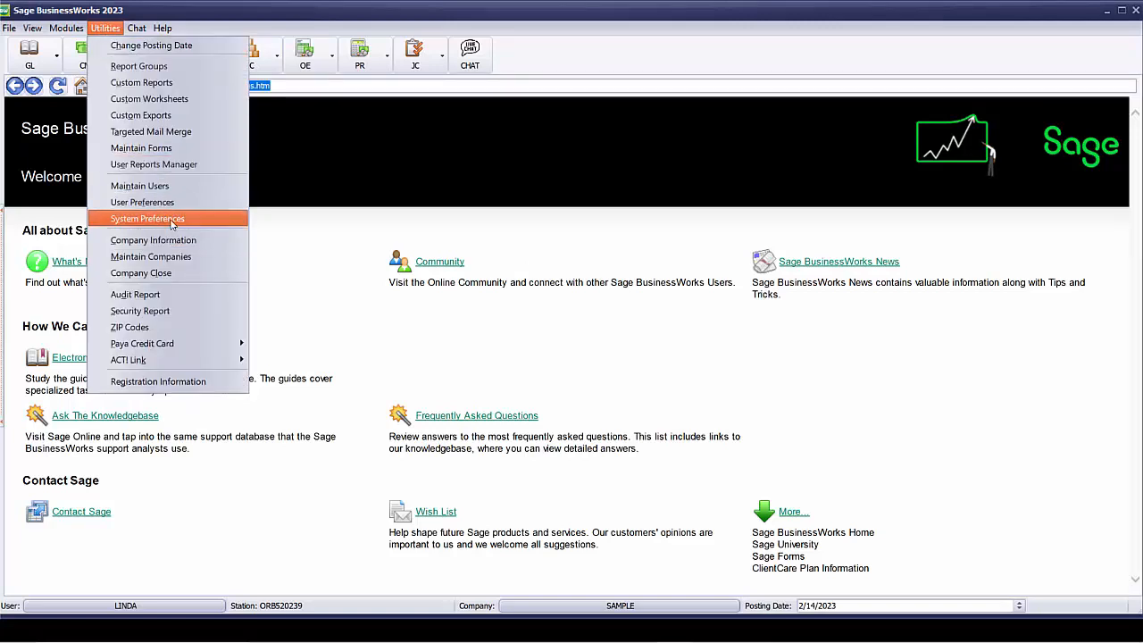
left_click(147, 218)
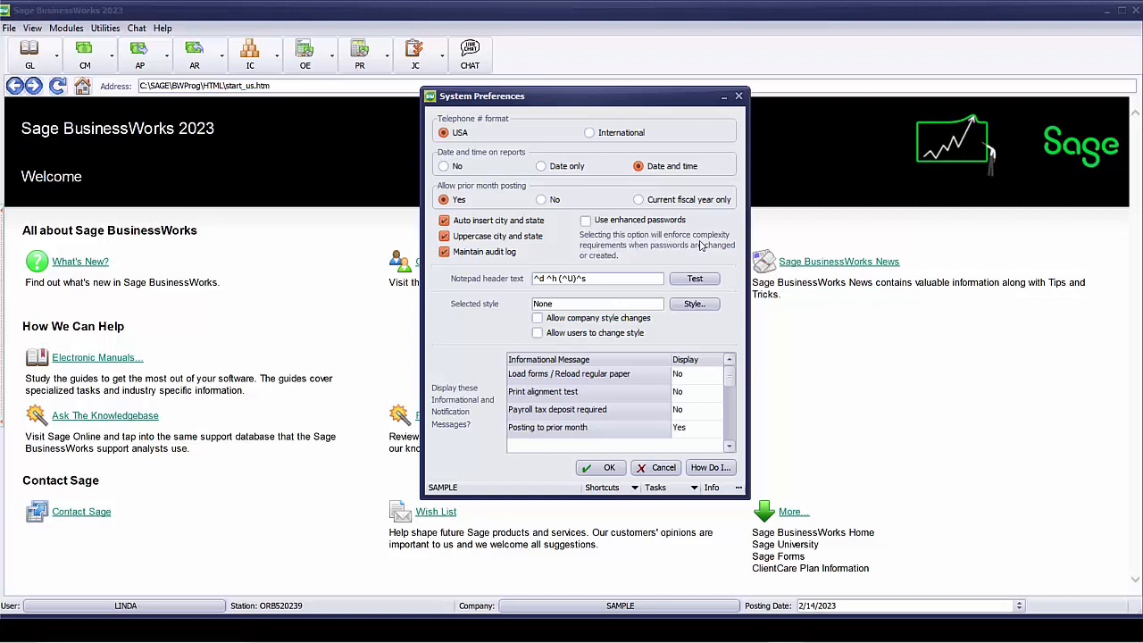
mouse_move(688, 250)
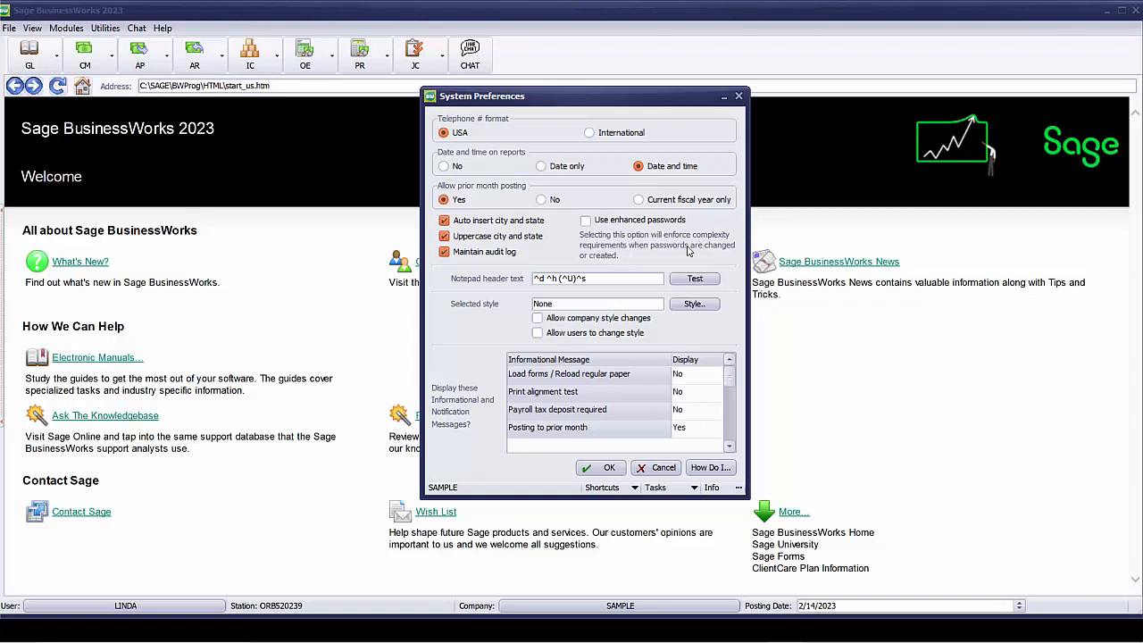
mouse_move(622, 254)
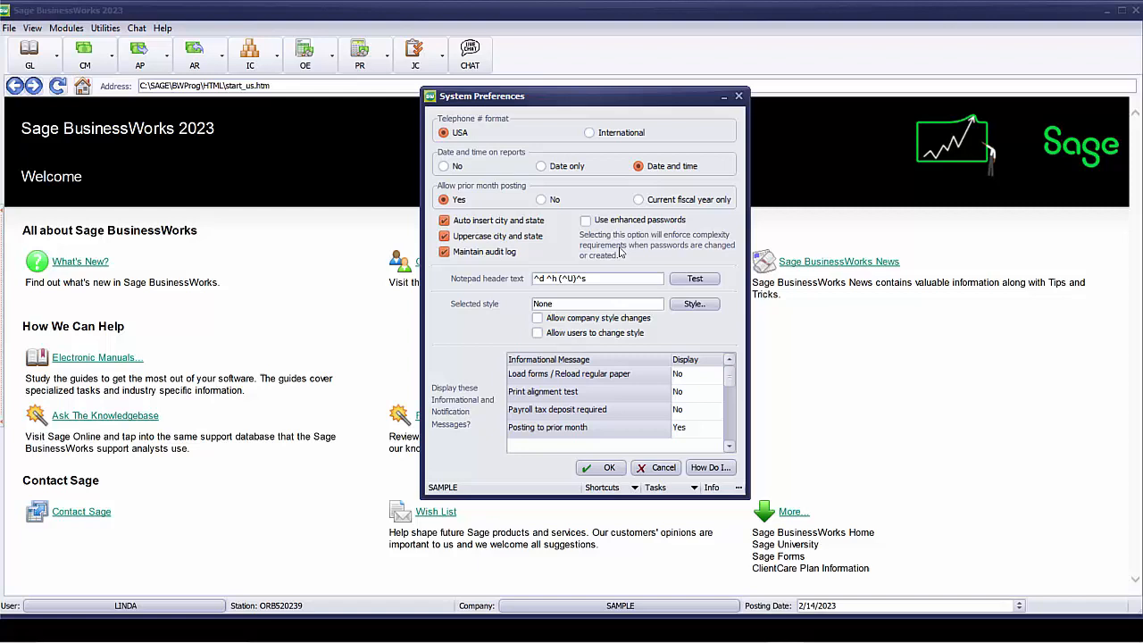
left_click(586, 220)
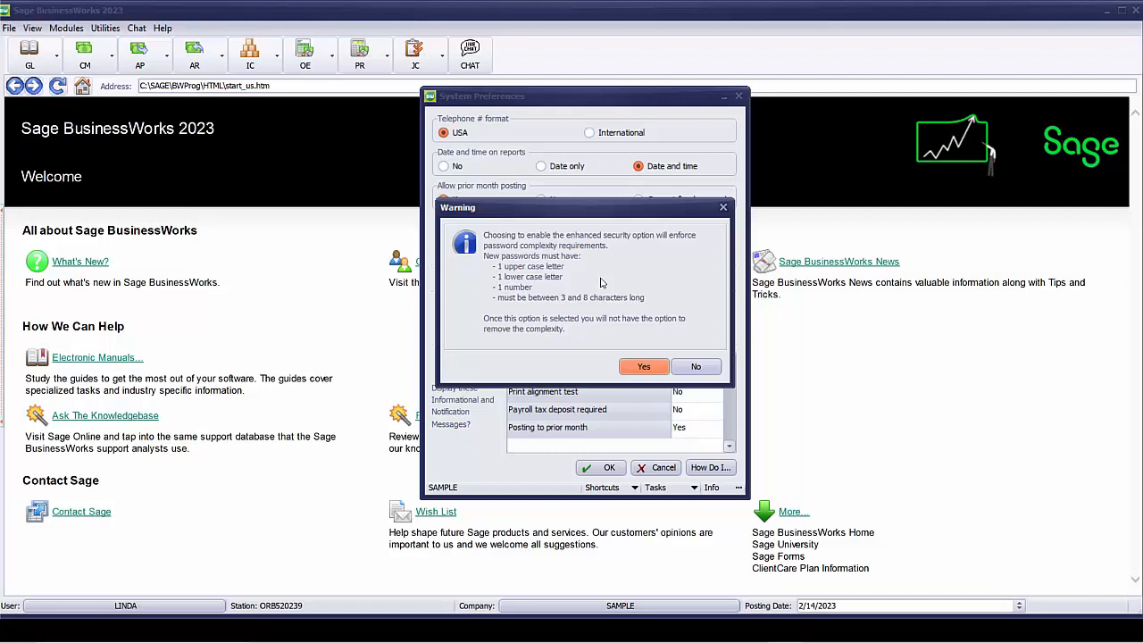
mouse_move(580, 272)
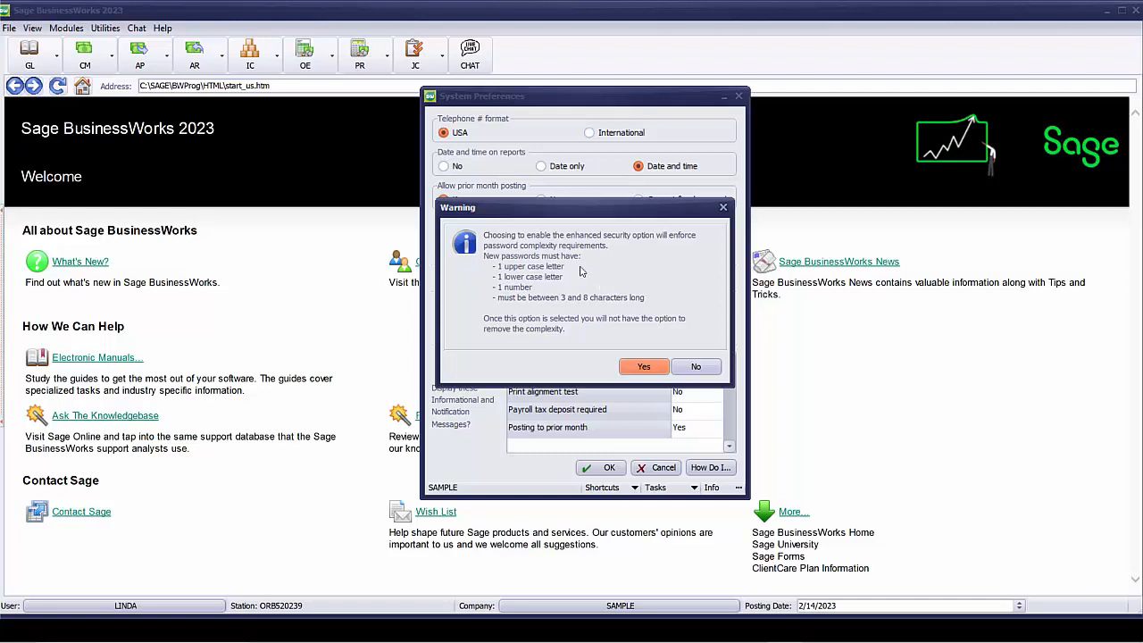
mouse_move(620, 353)
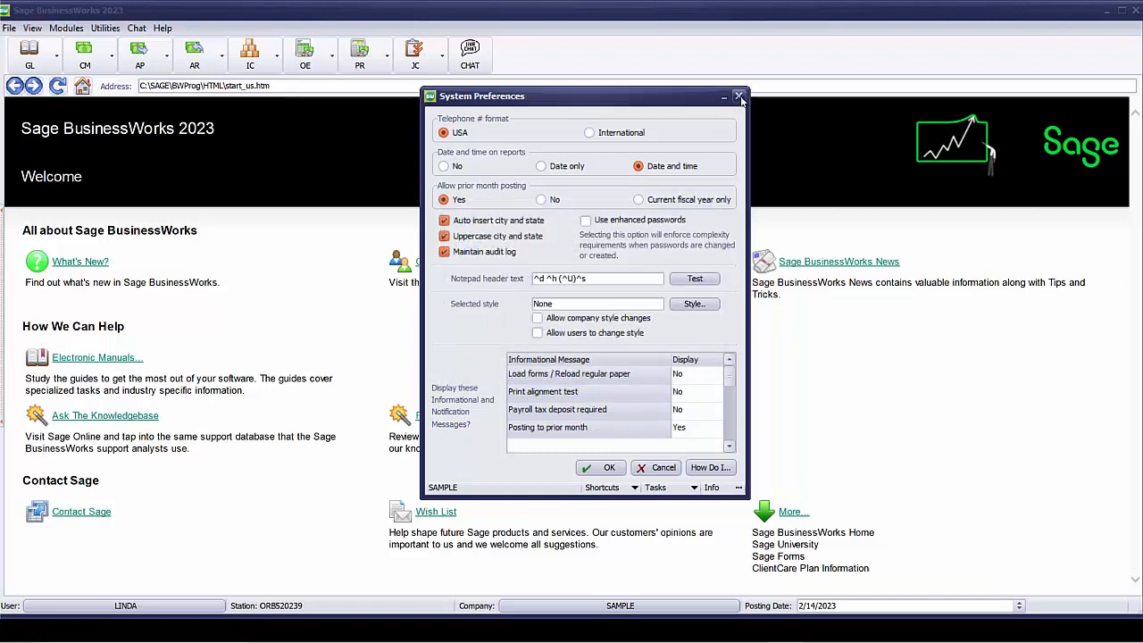
mouse_move(738, 97)
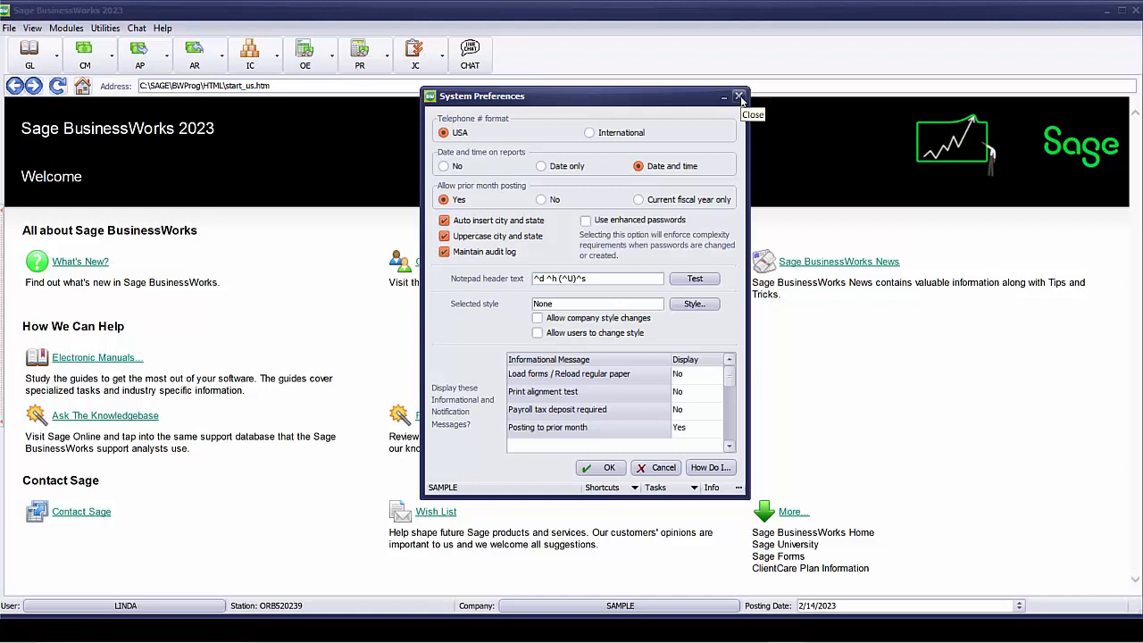
left_click(737, 97)
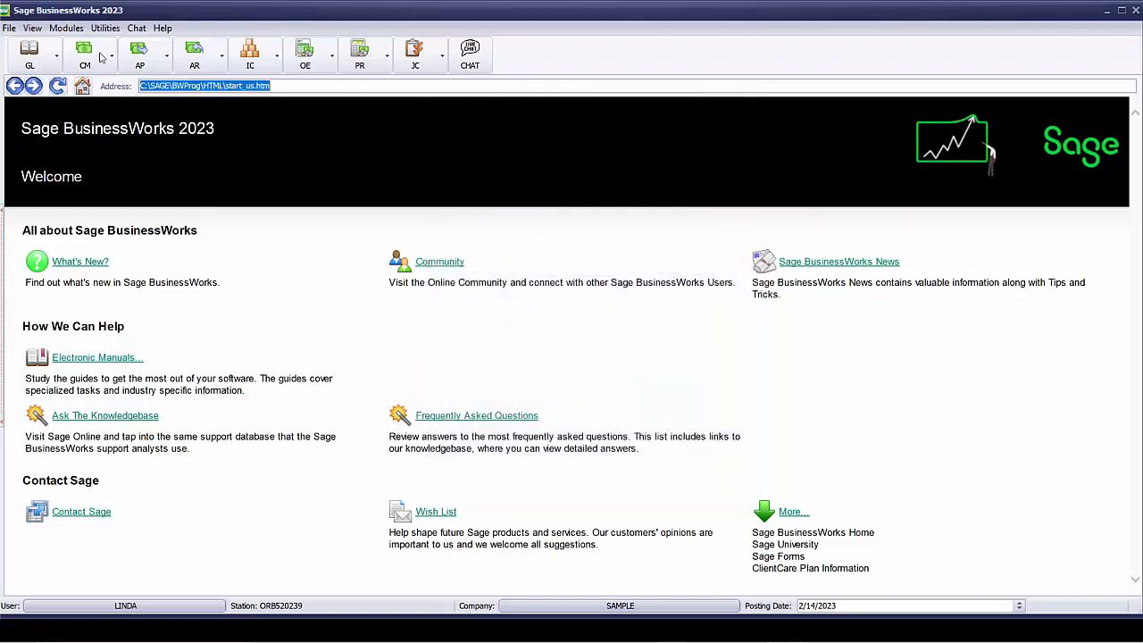
- Run File > Backup on the system database with the default file name, declining to back up another database
left_click(10, 28)
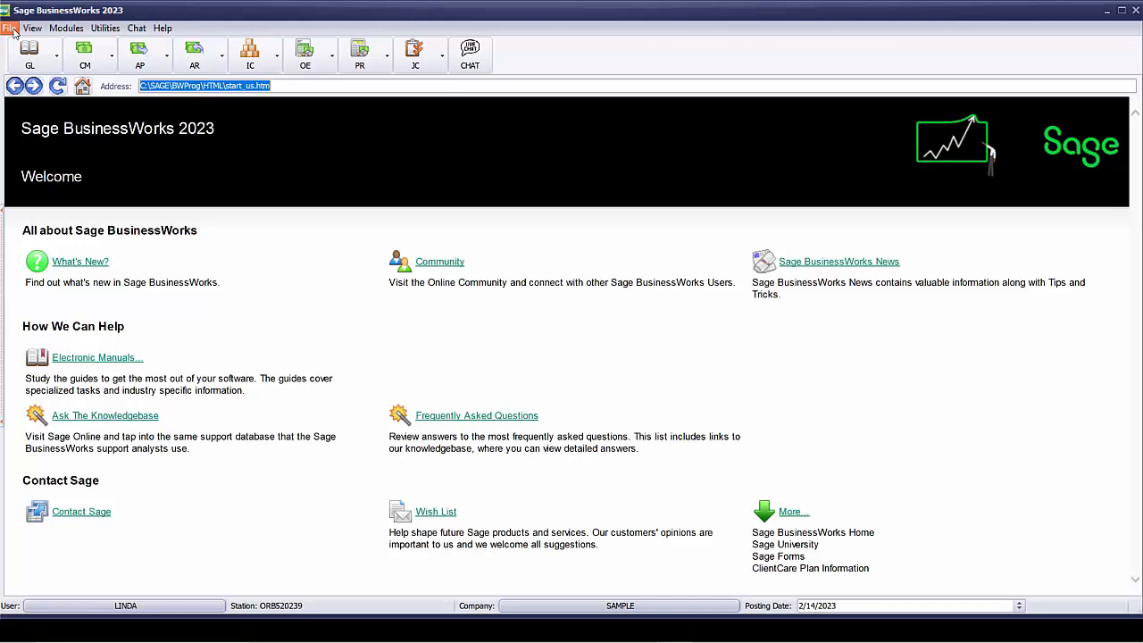
left_click(15, 28)
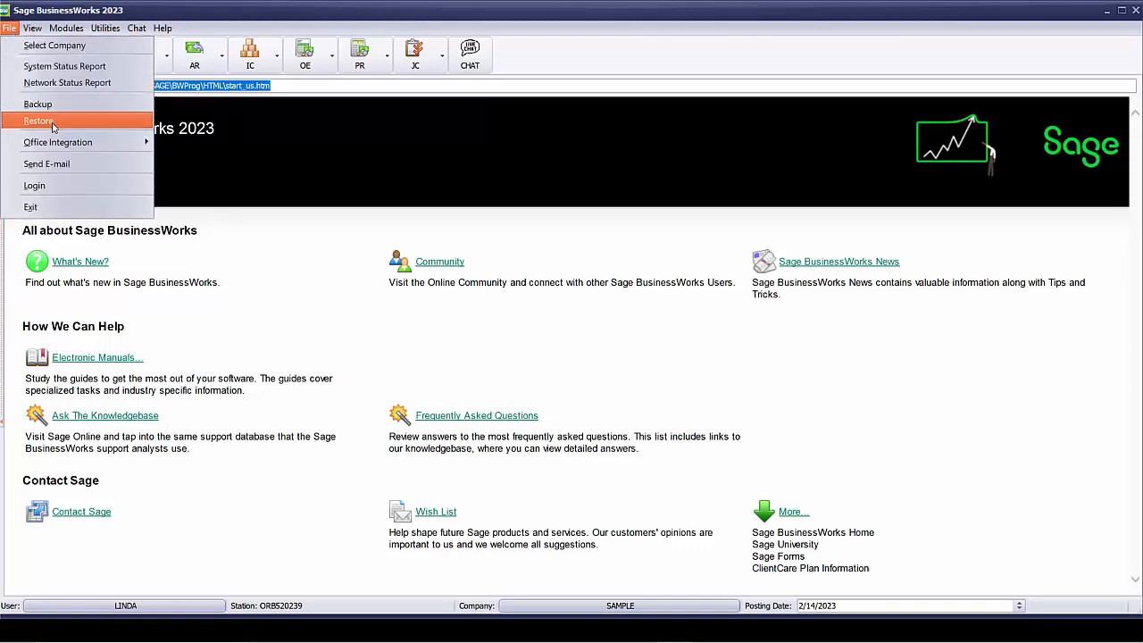
left_click(39, 122)
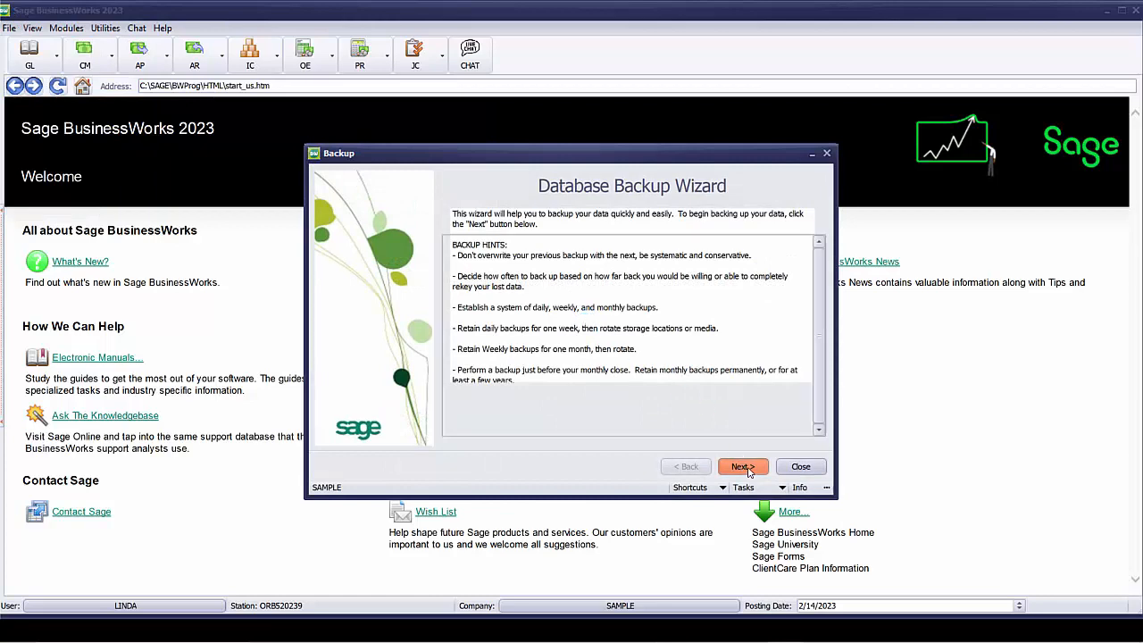
left_click(744, 466)
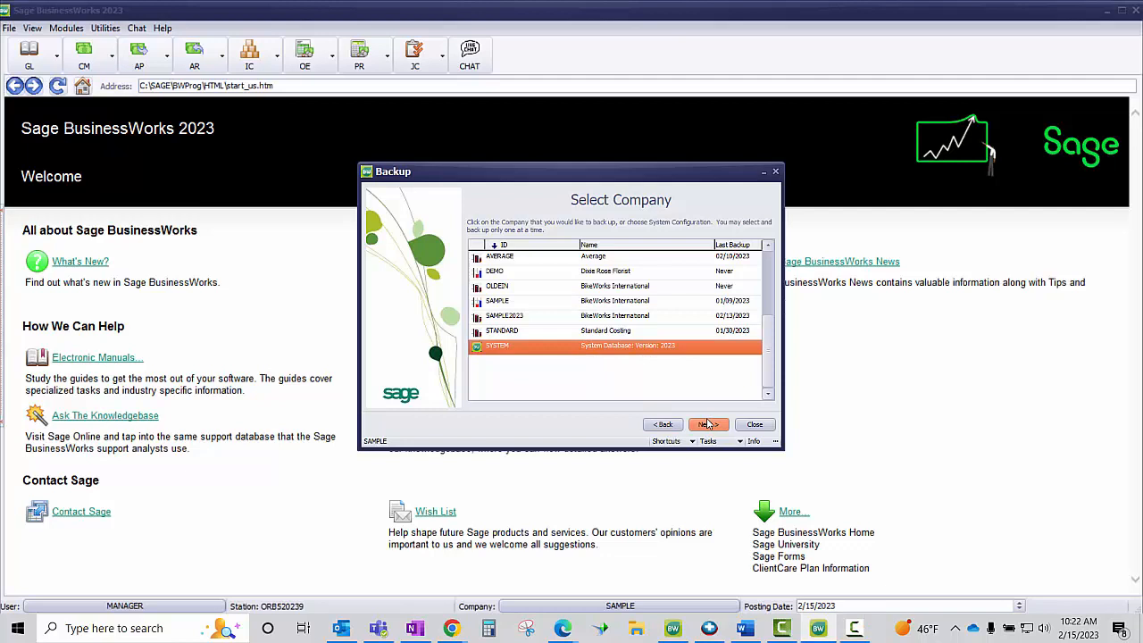
left_click(708, 426)
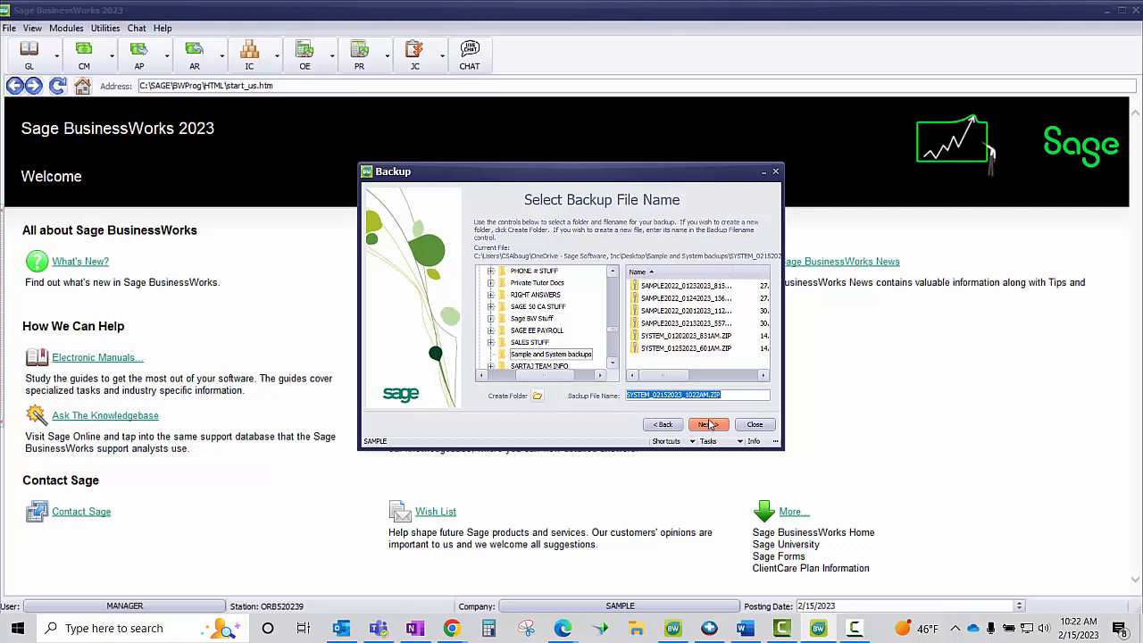
left_click(707, 425)
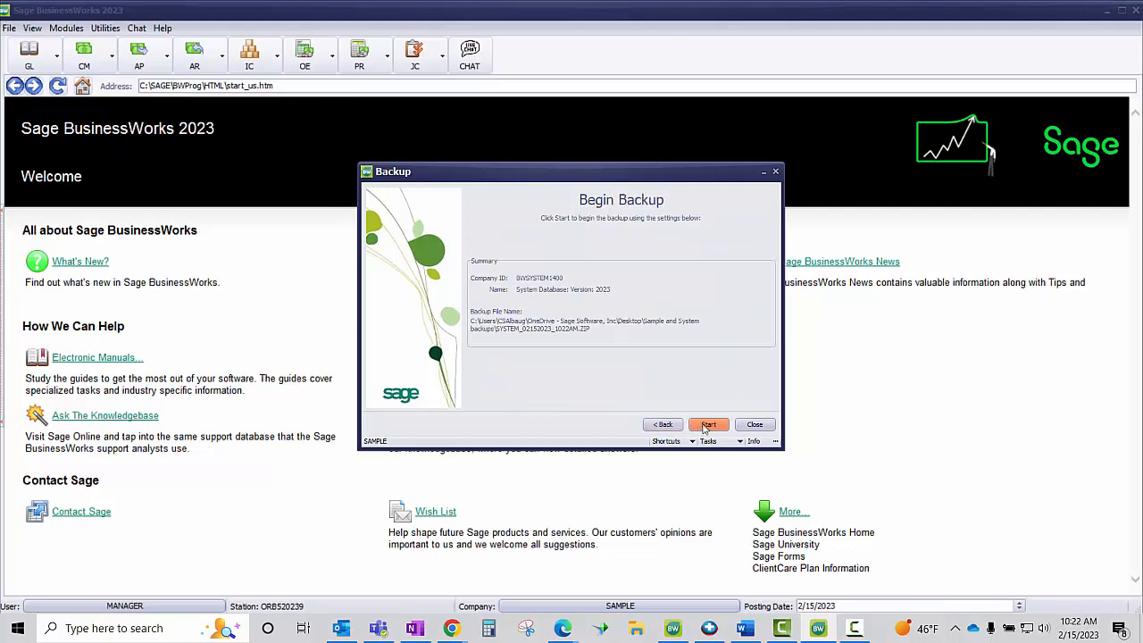
left_click(707, 425)
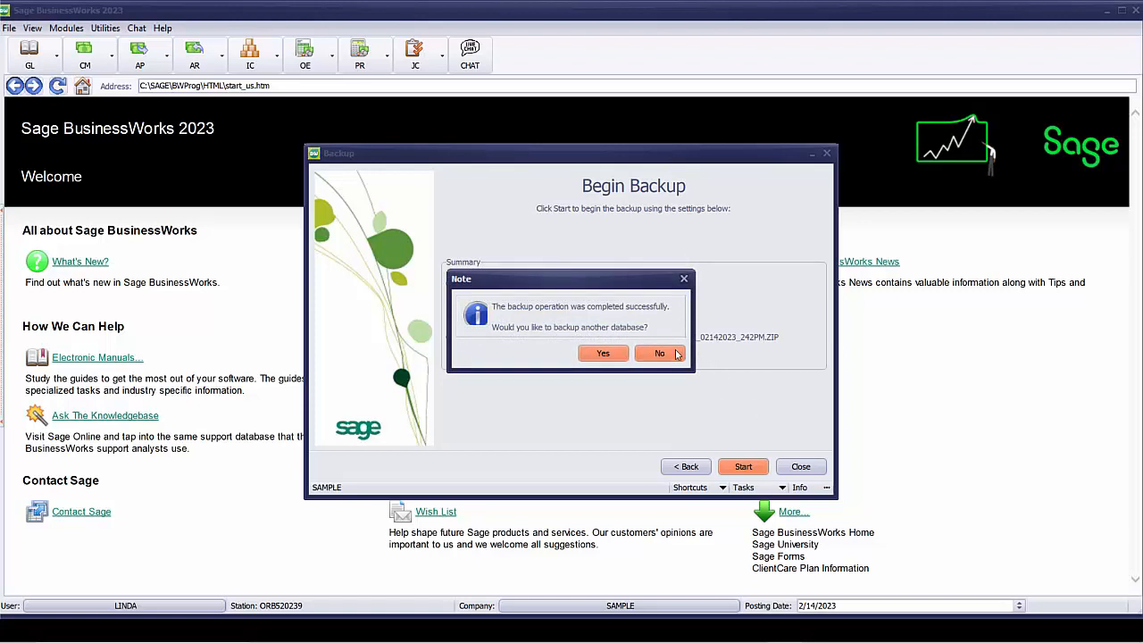
mouse_move(672, 357)
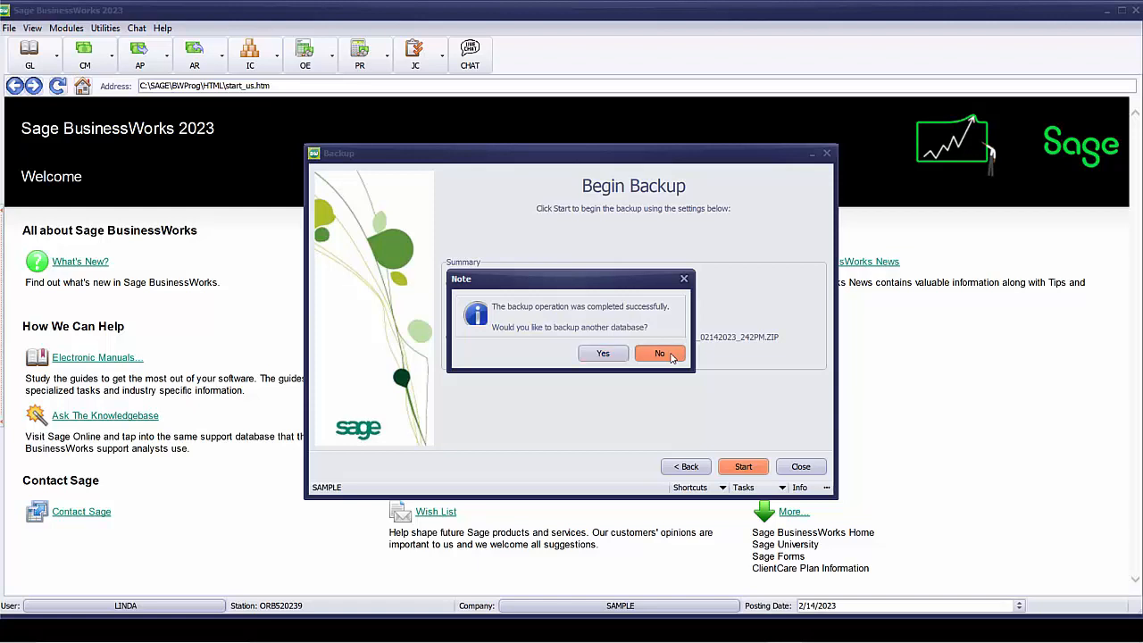
left_click(659, 354)
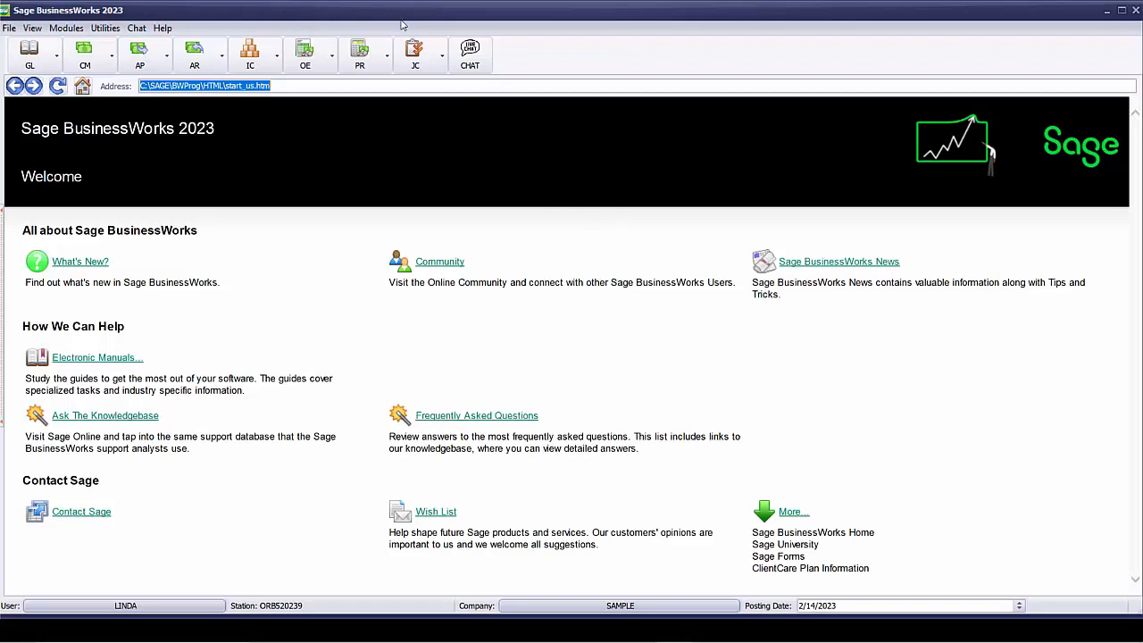
- Enable 'Use enhanced passwords' in Utilities > System Preferences, accepting the complexity warning
left_click(104, 29)
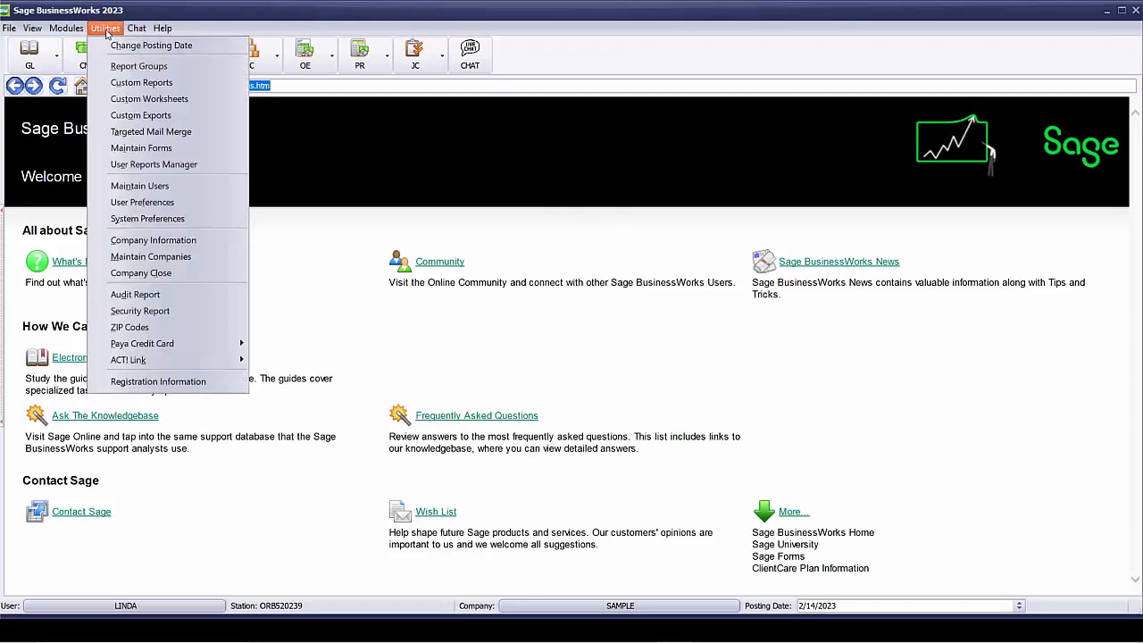
mouse_move(154, 239)
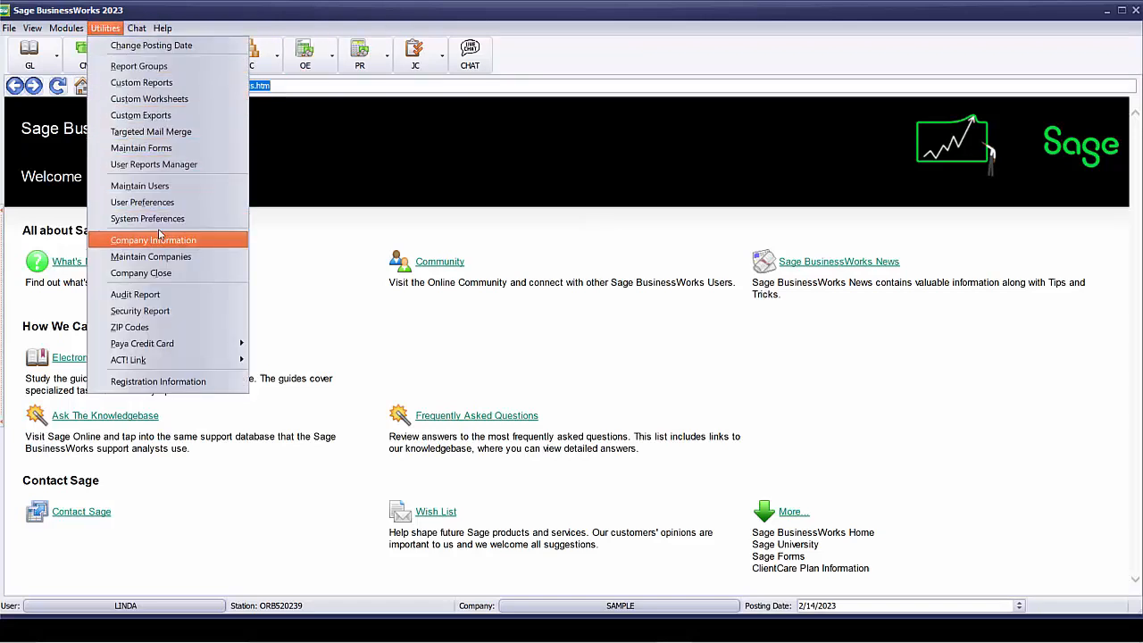
mouse_move(146, 218)
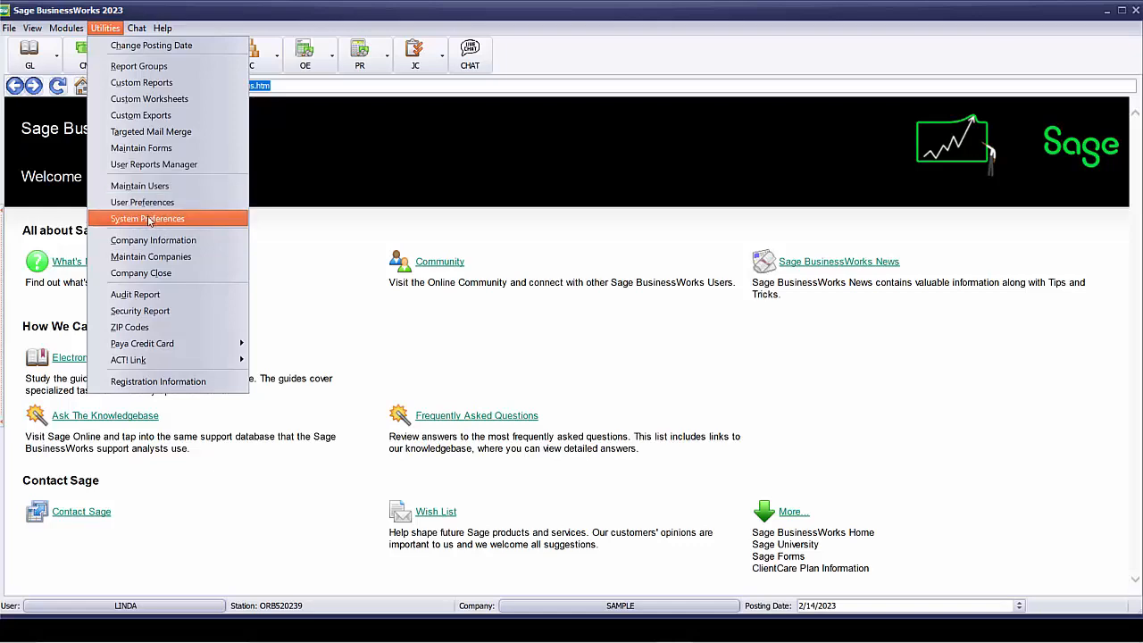
left_click(146, 218)
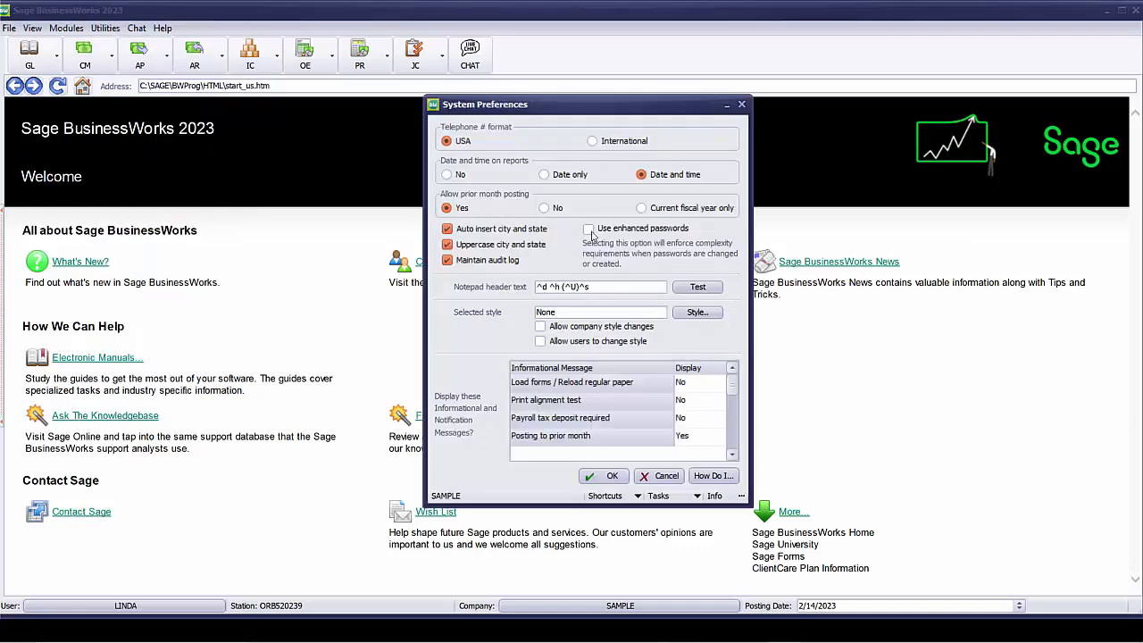
left_click(588, 229)
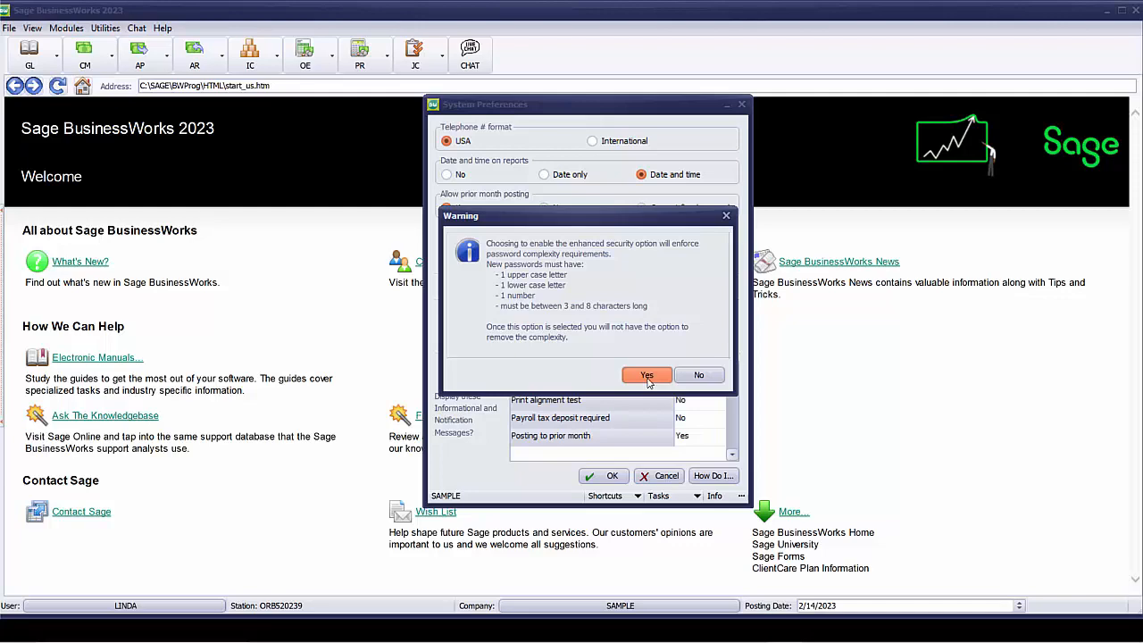
left_click(646, 375)
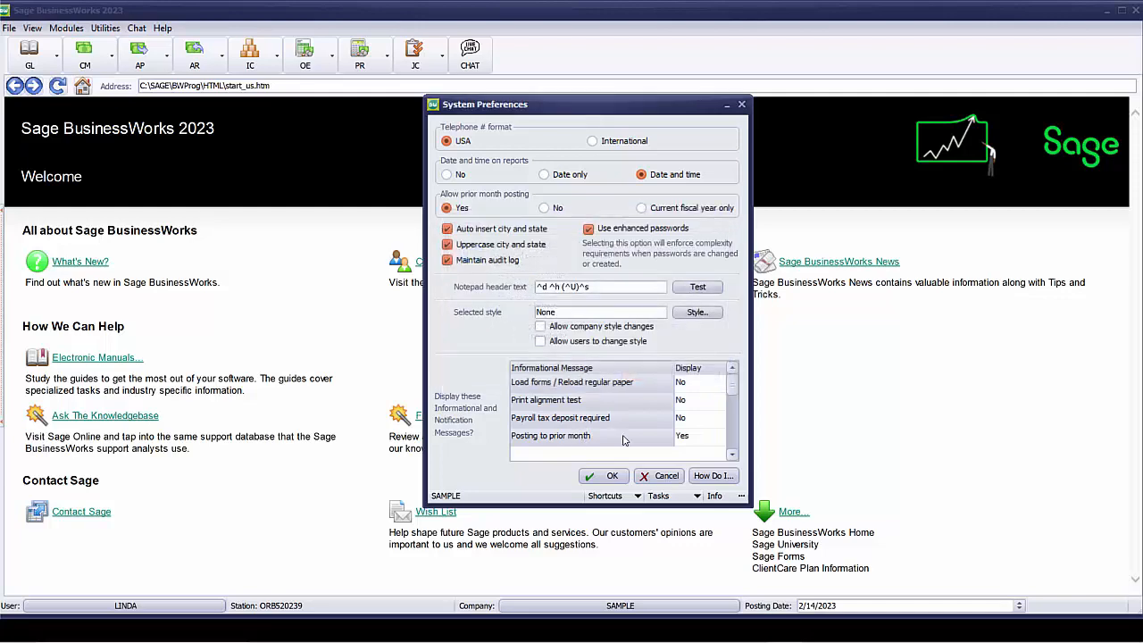
left_click(604, 475)
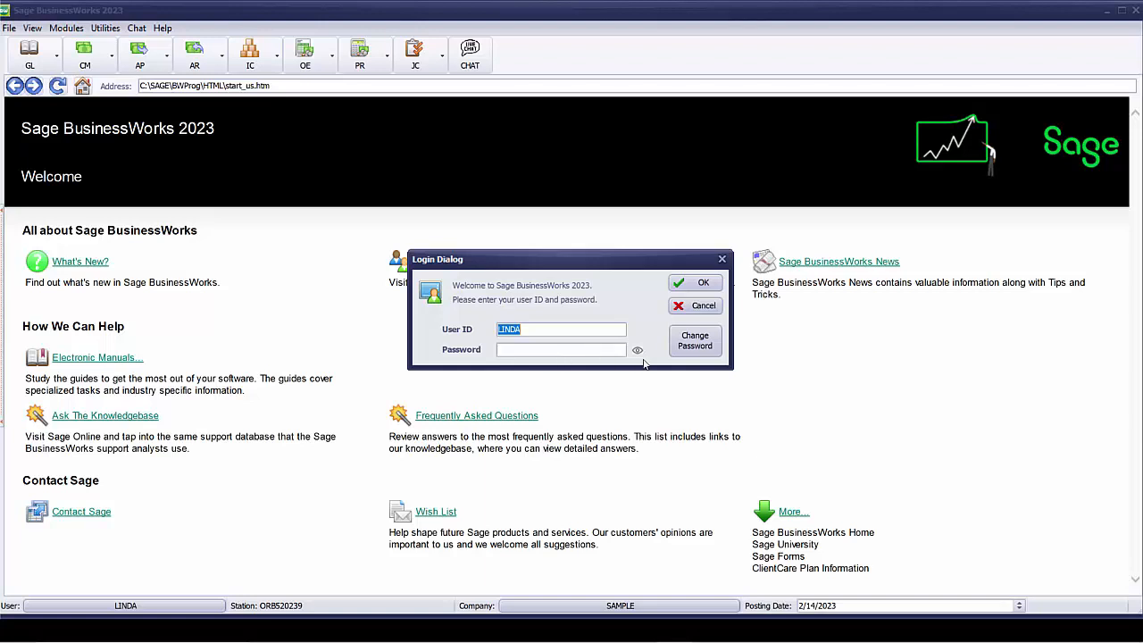
- Enter LINDA's current password and a new complex password with confirmation in Change Password
type("•••••")
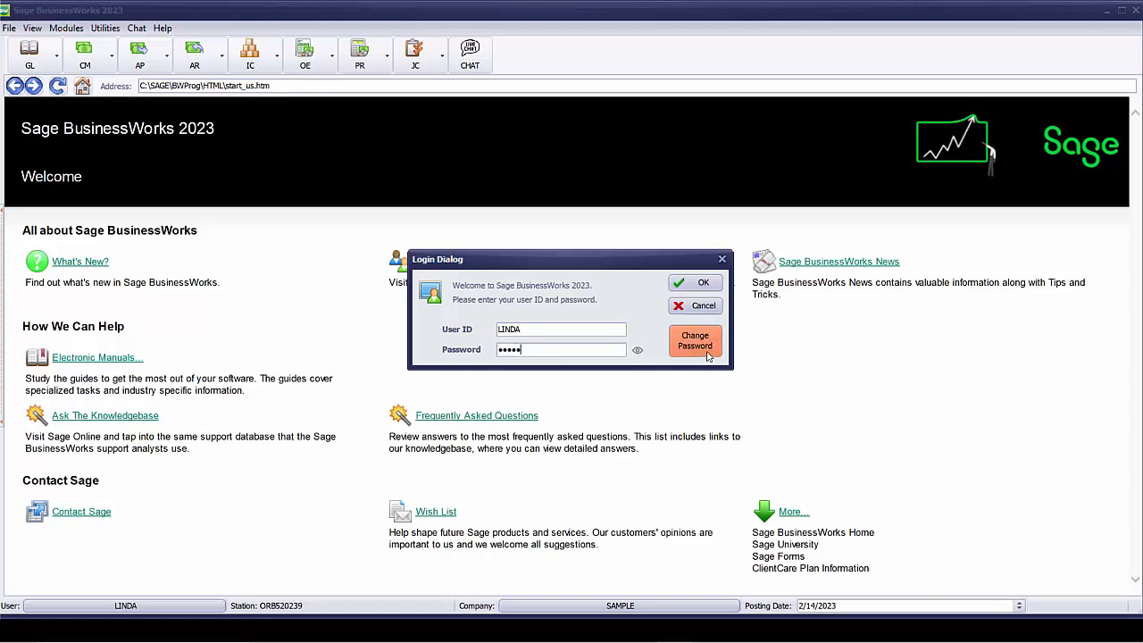
left_click(695, 341)
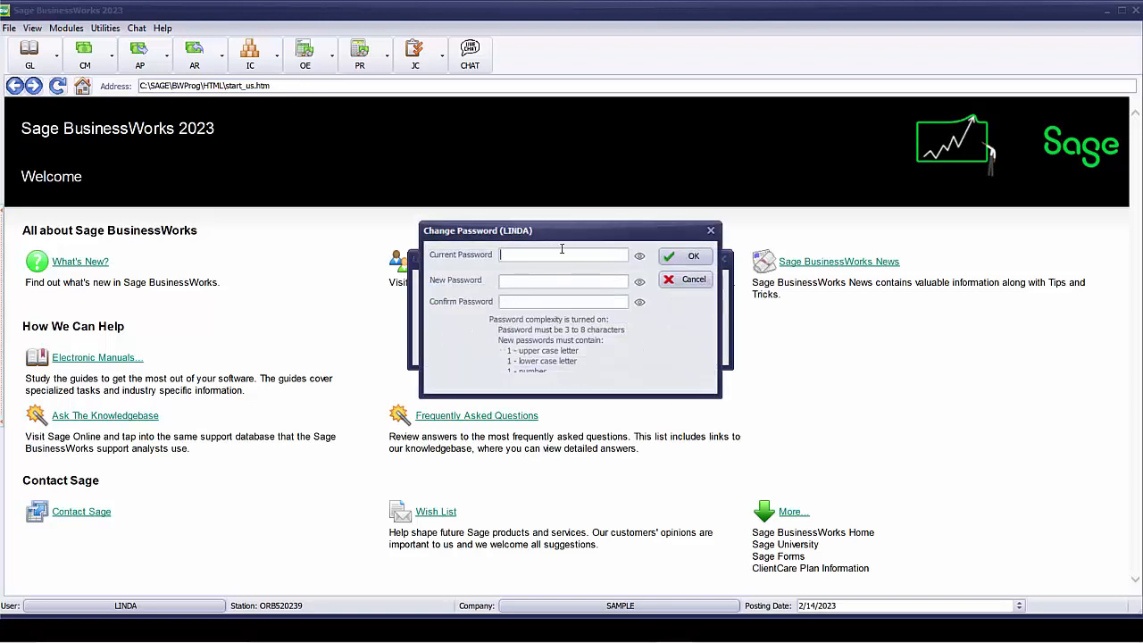
type("•••••")
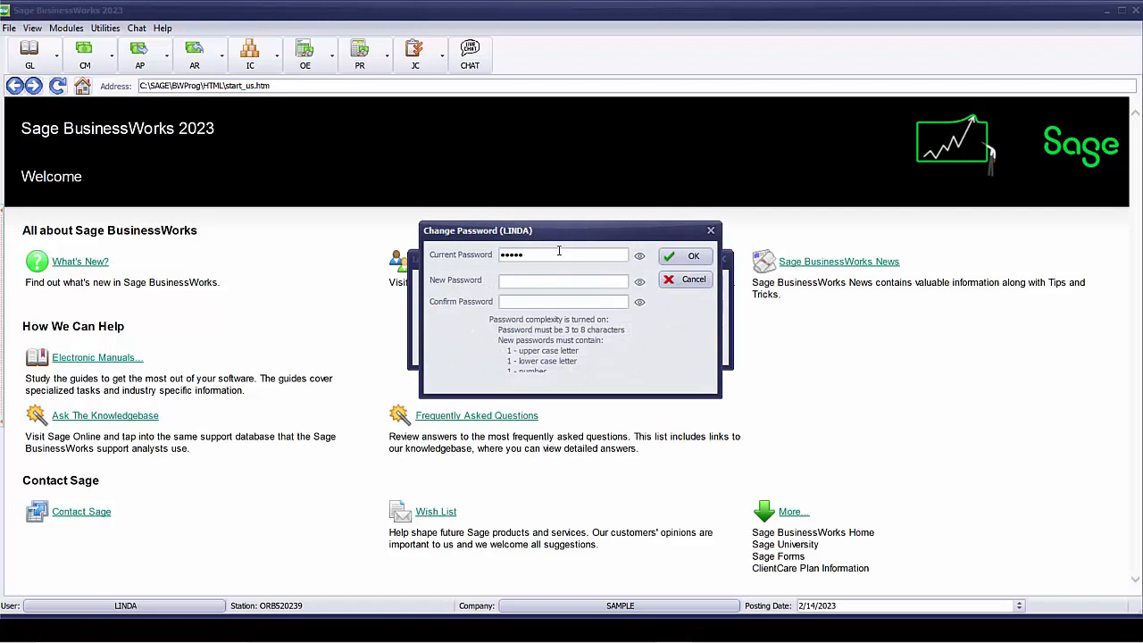
left_click(563, 281)
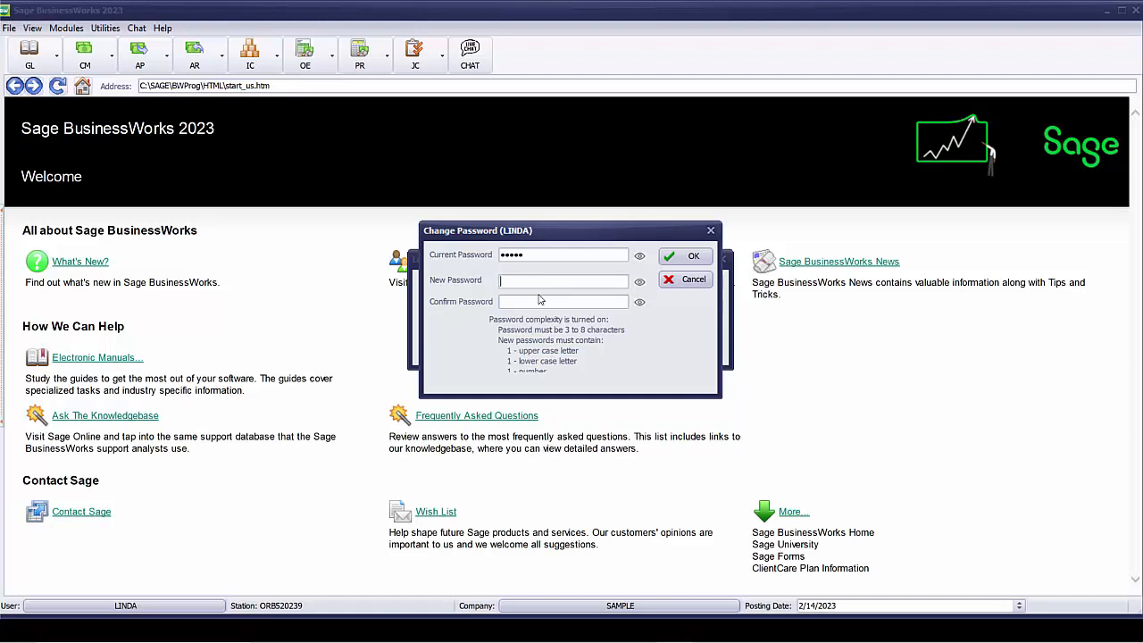
type("•••••")
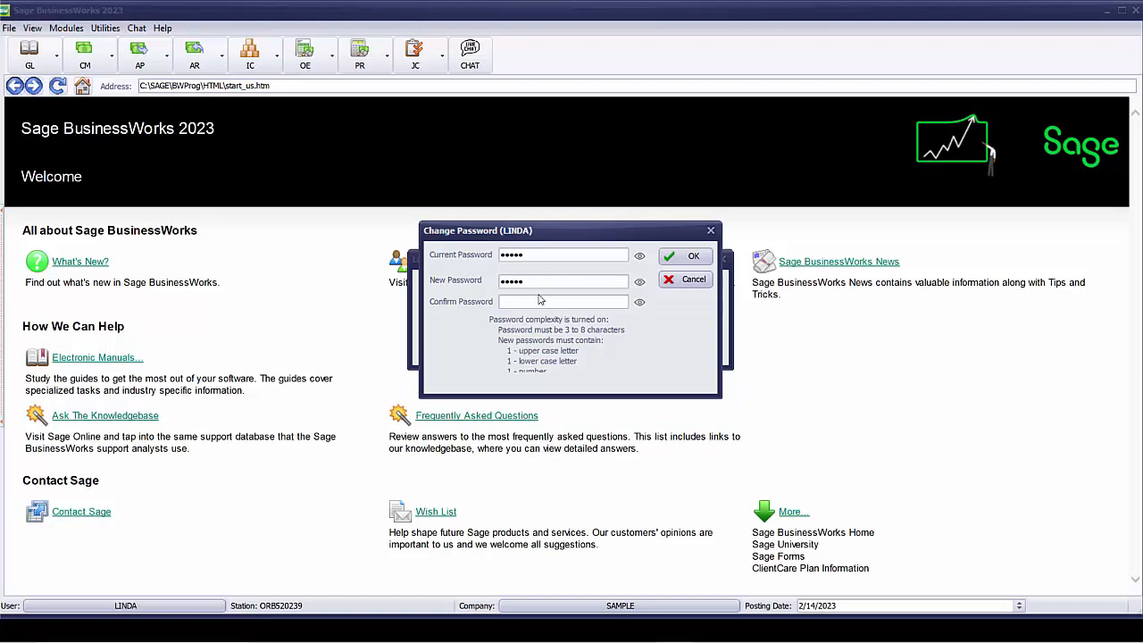
type("*")
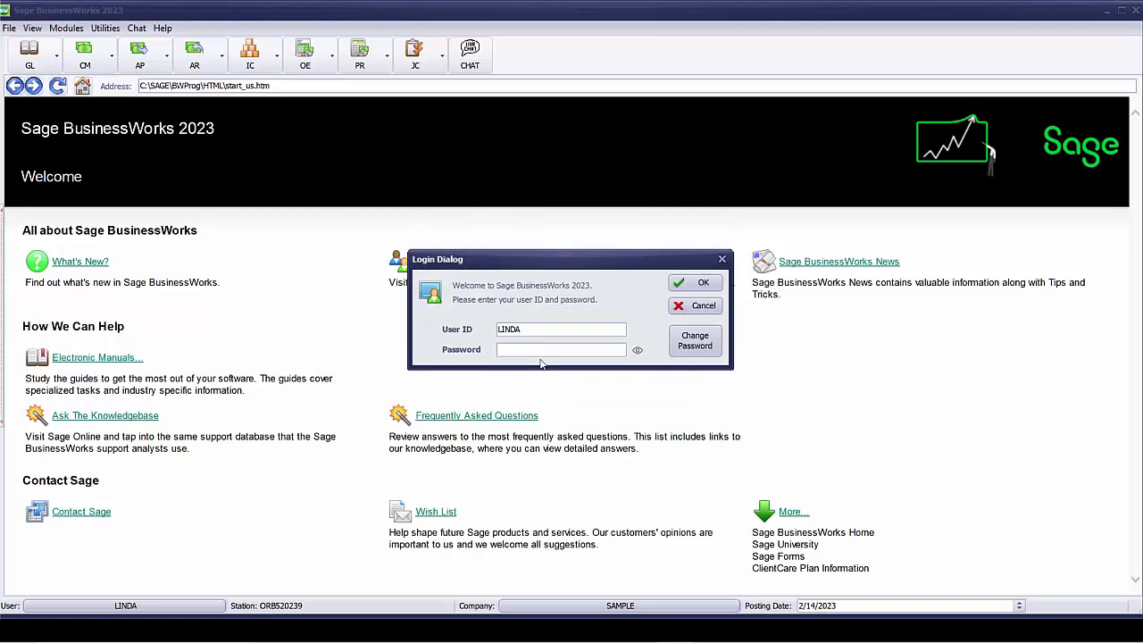
- Sign in to Sage BusinessWorks with the new complex password
type("••••••")
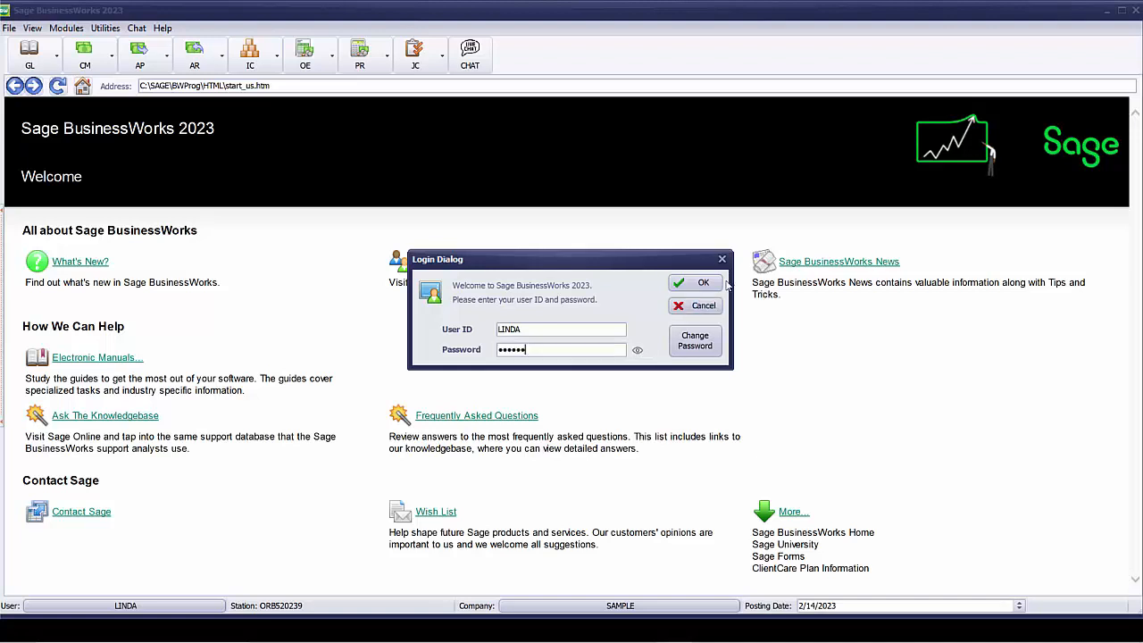
left_click(695, 283)
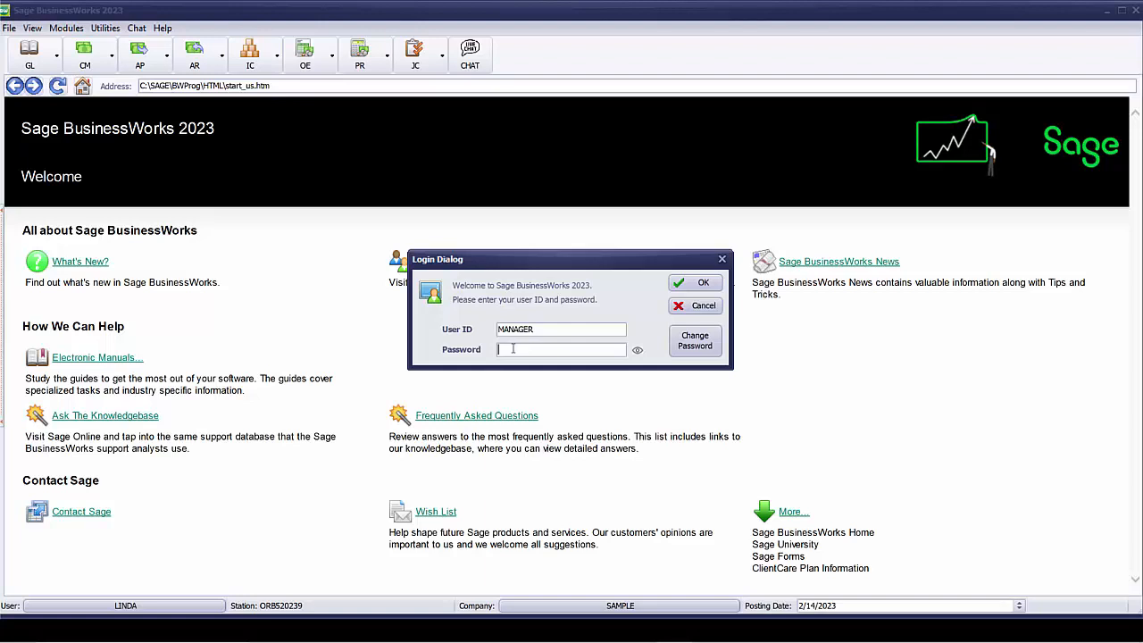
mouse_move(579, 397)
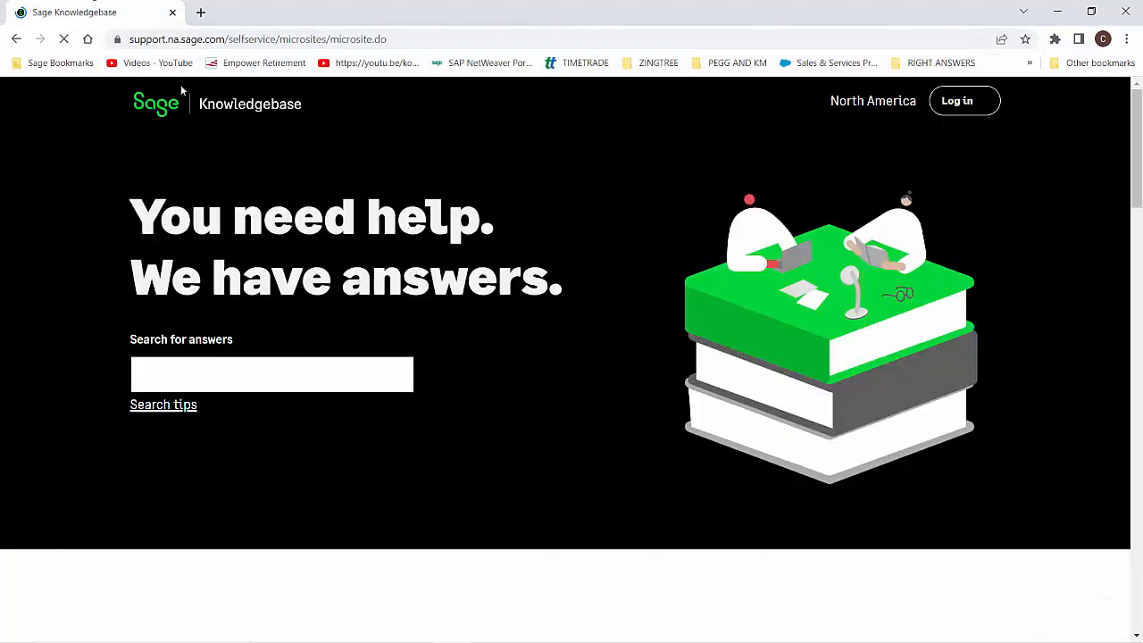
- Search 'How to install Sage BusinessWorks' filtered to the Sage BusinessWorks product
type("How to install Sage Bus")
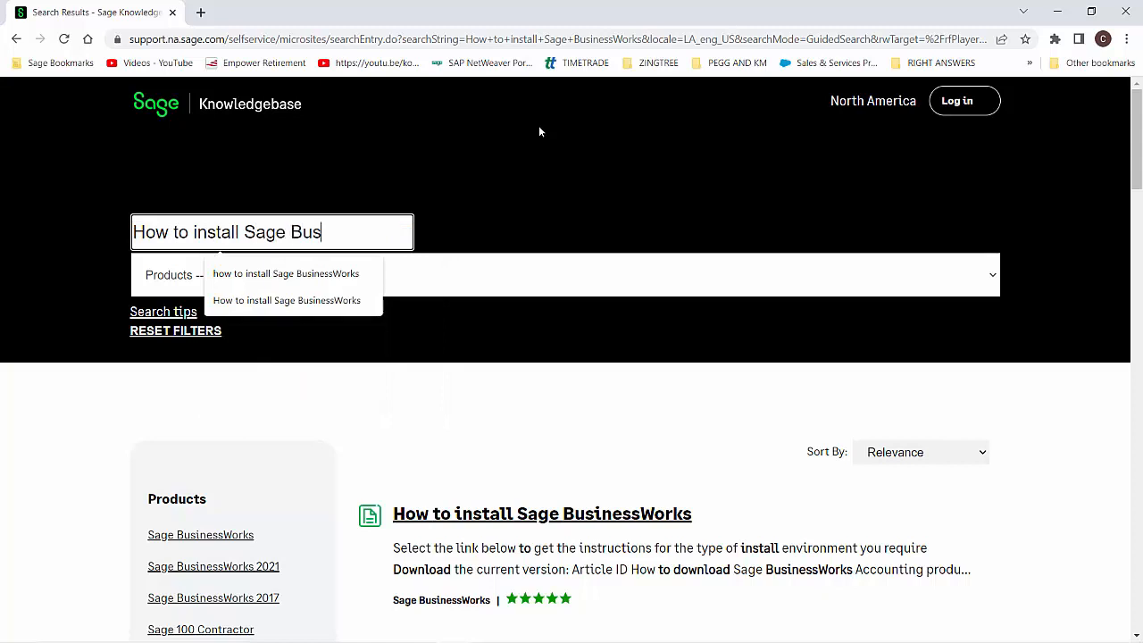
type("inessWorks")
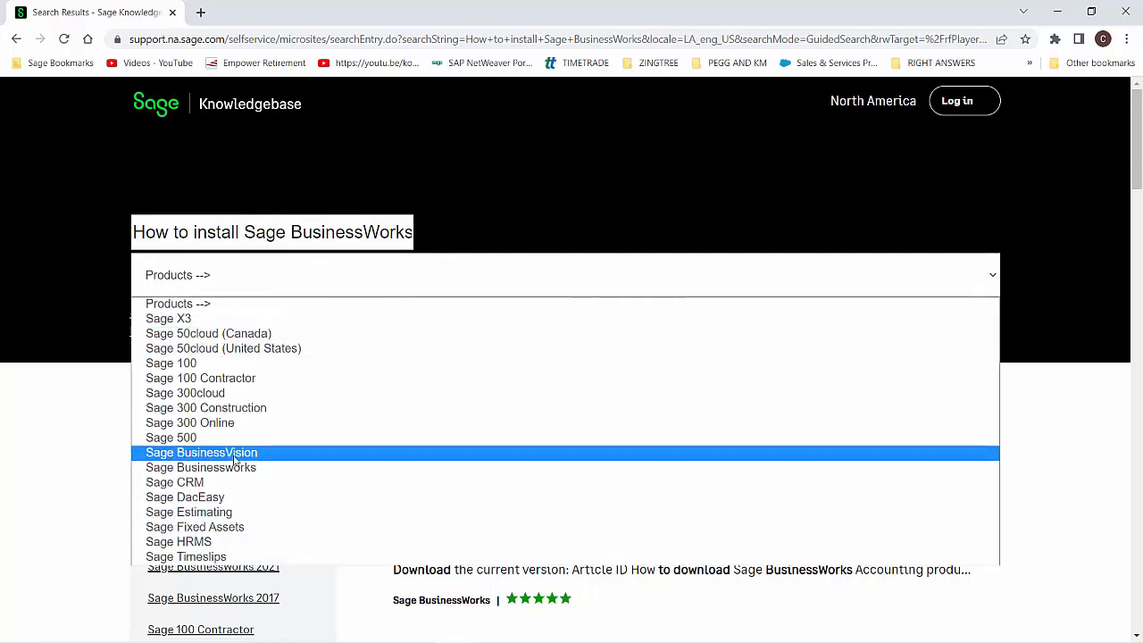
left_click(200, 468)
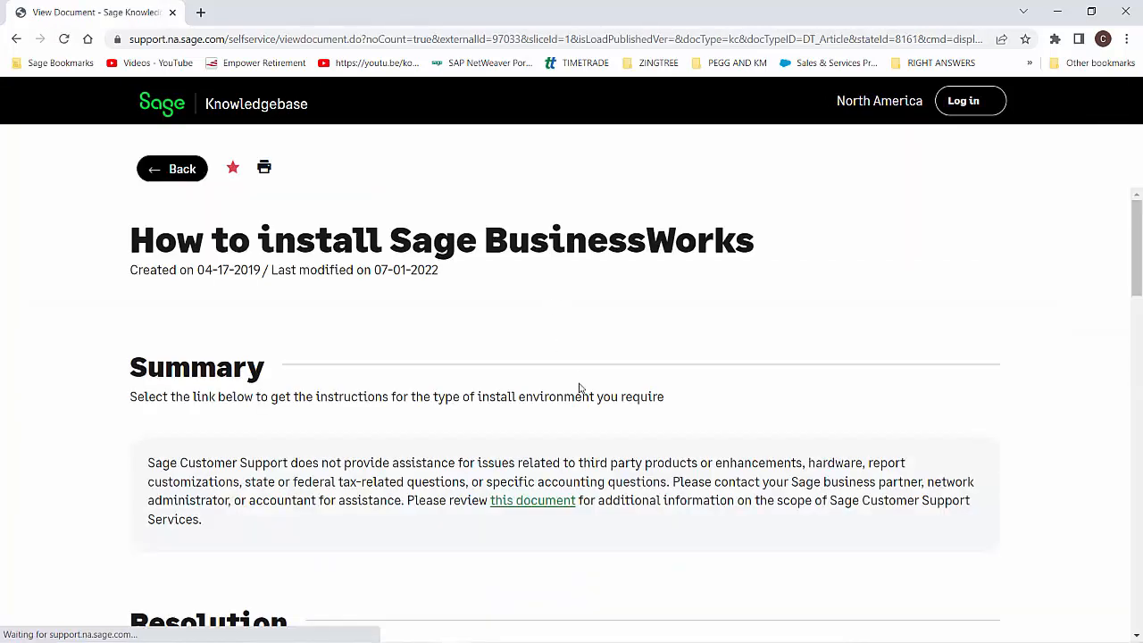
- Scroll the install article down to its Resolution list of linked installation guides
scroll("down", 3)
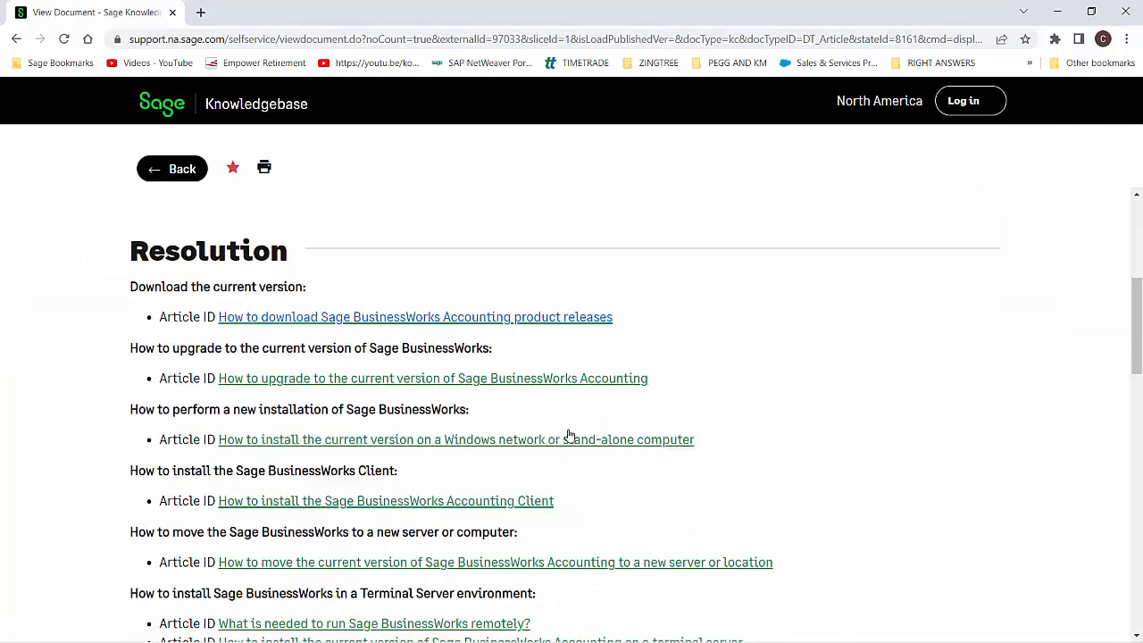
scroll("down", 3)
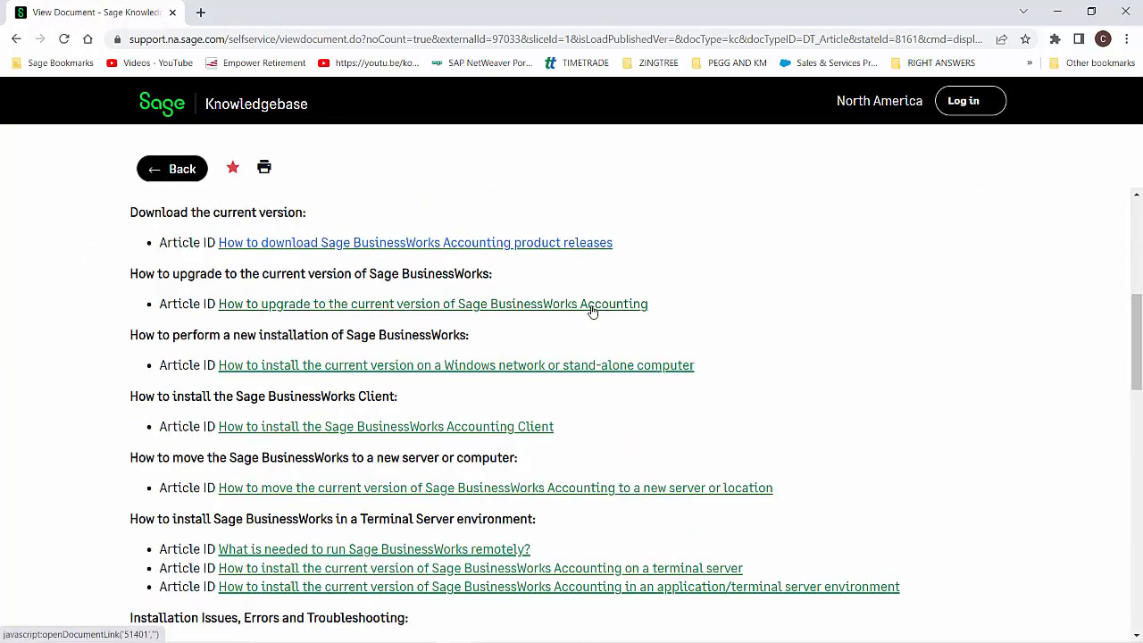
mouse_move(671, 357)
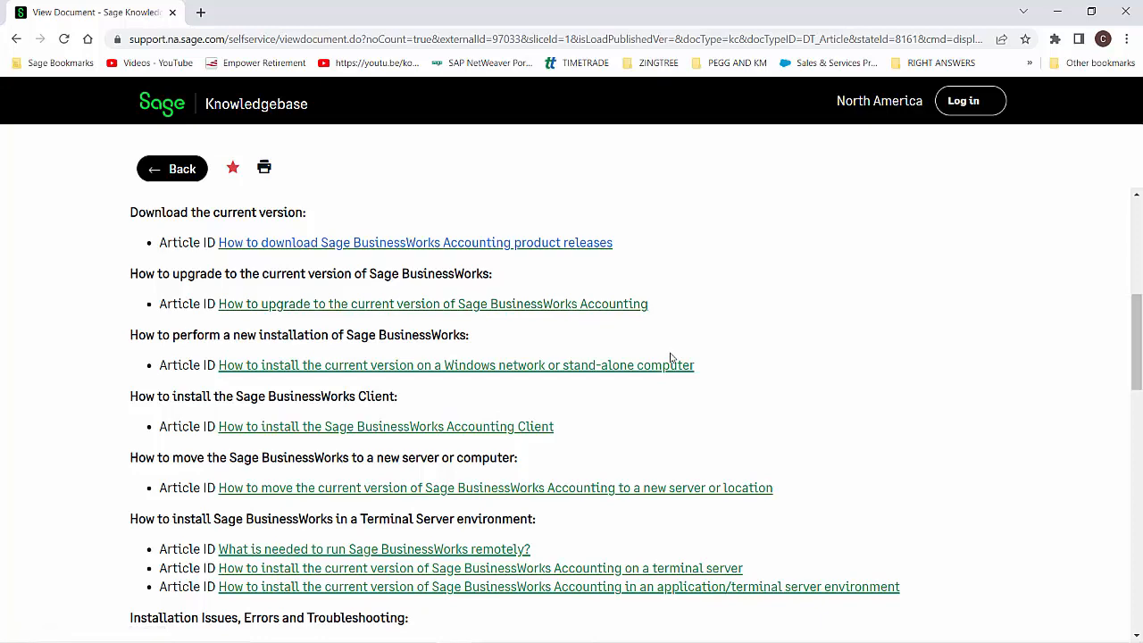
scroll("down", 3)
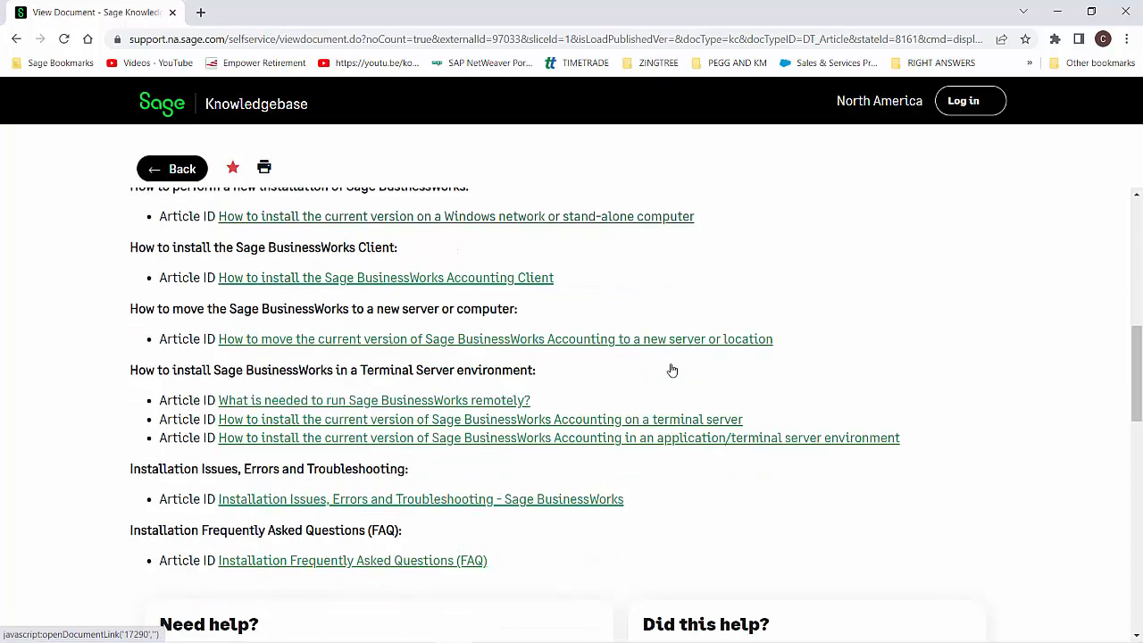